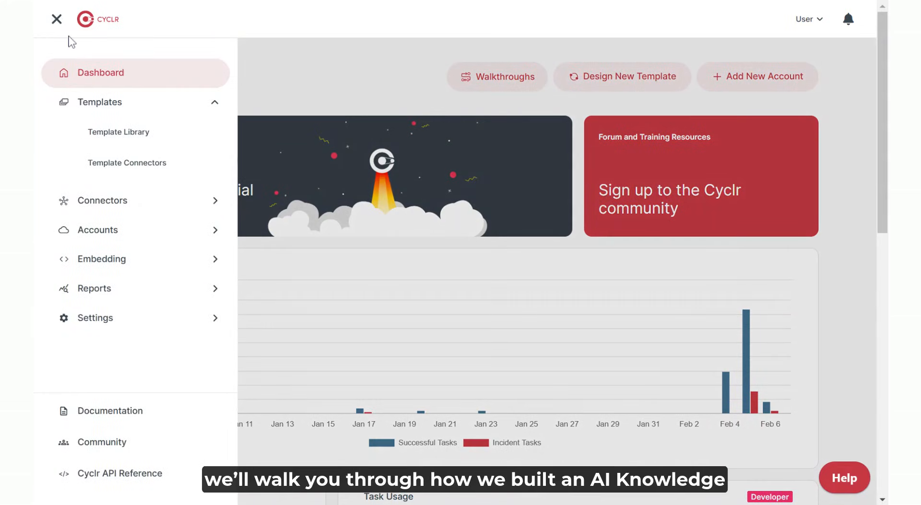
Step: Open the Template Library's Slack and ChatGPT folder and edit the Slack Sales Agent draft
left_click(118, 131)
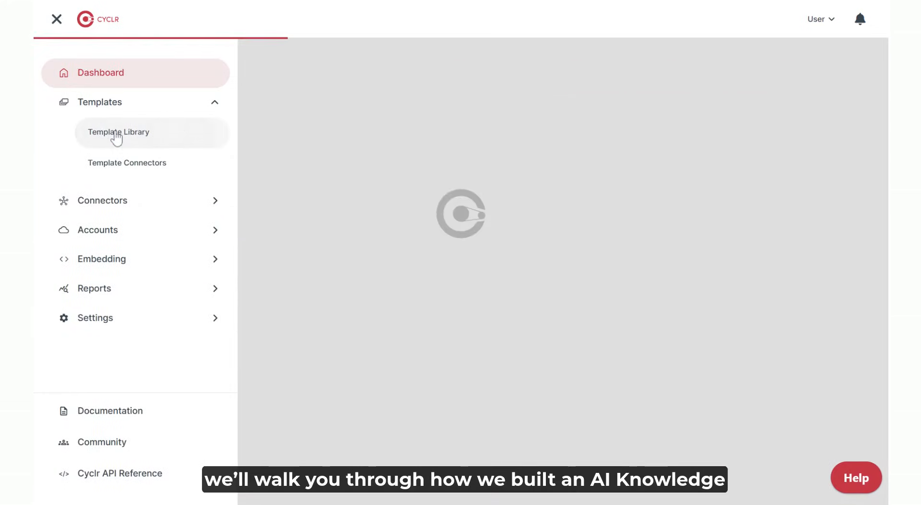
left_click(57, 19)
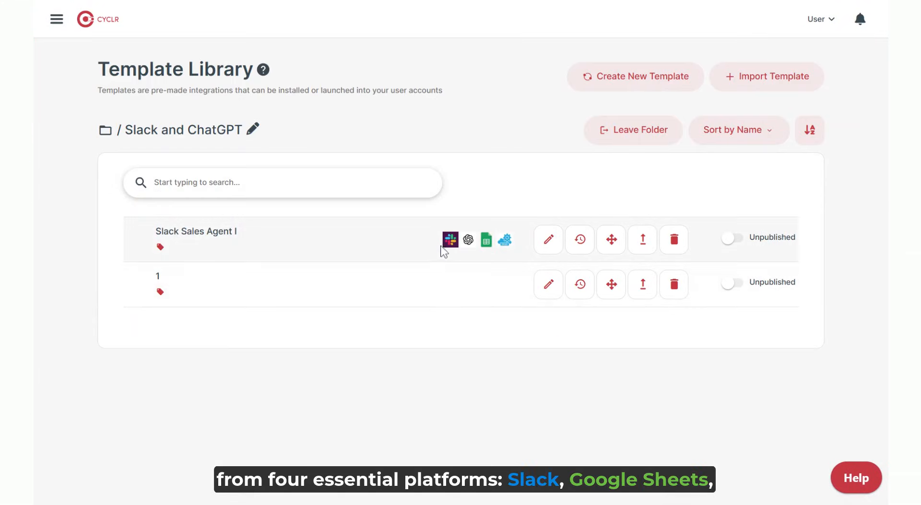
mouse_move(485, 239)
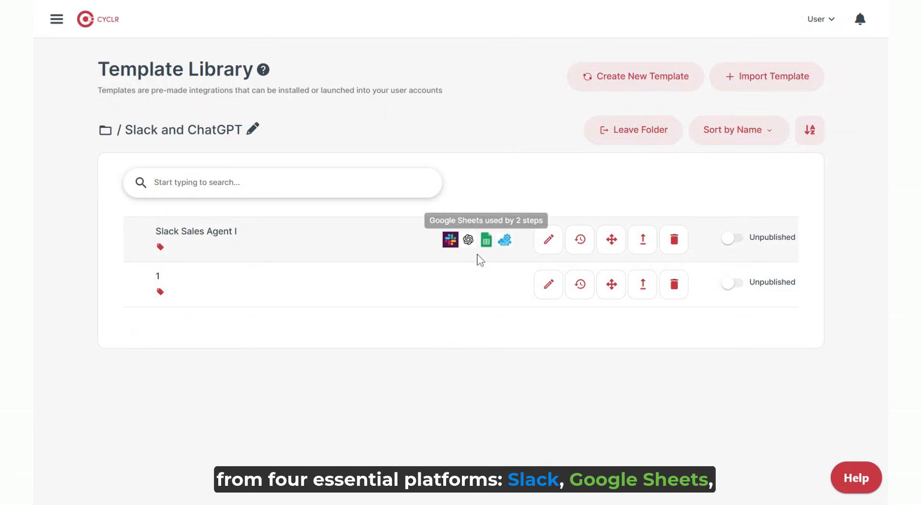
mouse_move(548, 239)
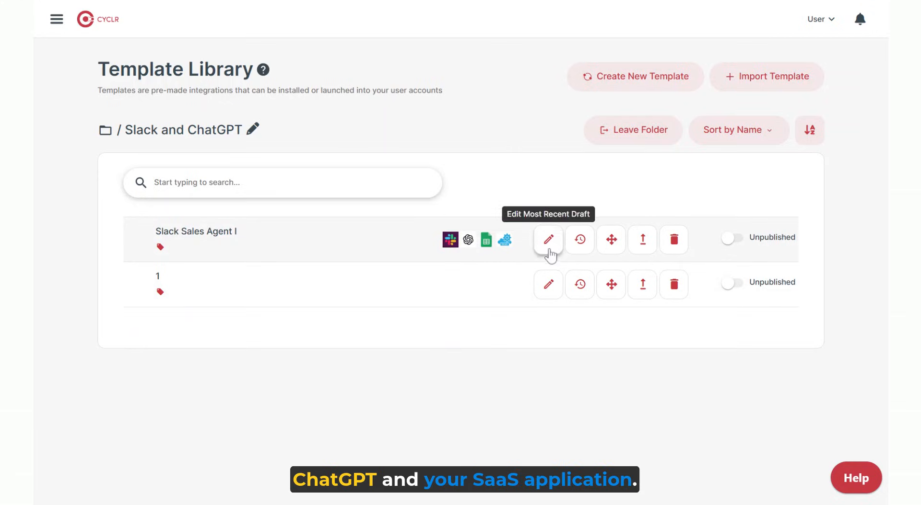
left_click(547, 239)
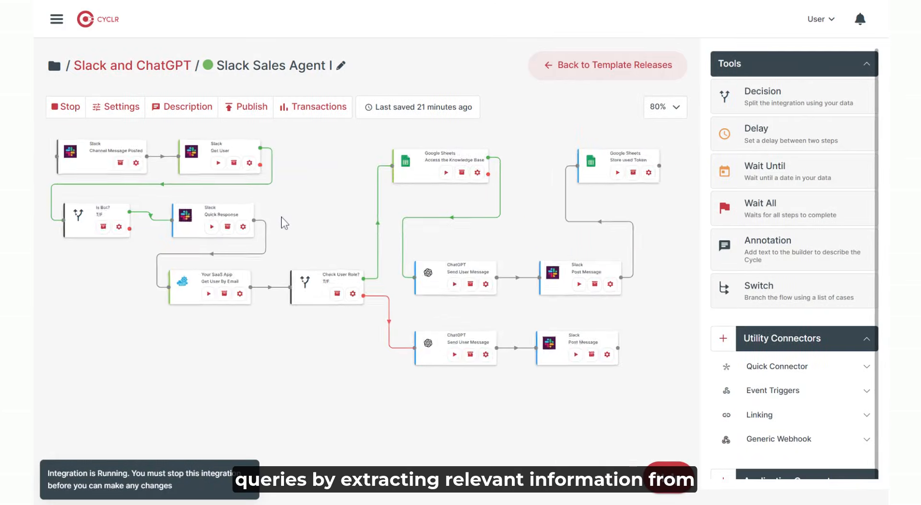
left_click(662, 107)
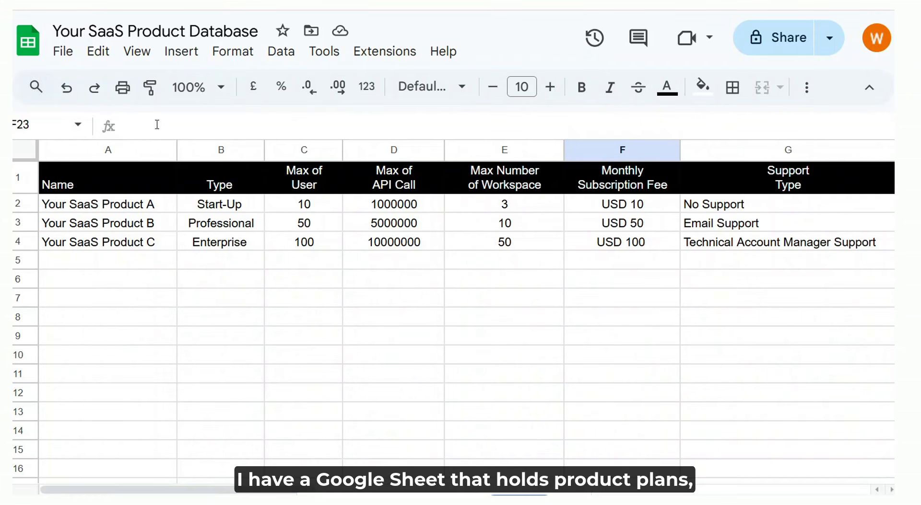
left_click(108, 150)
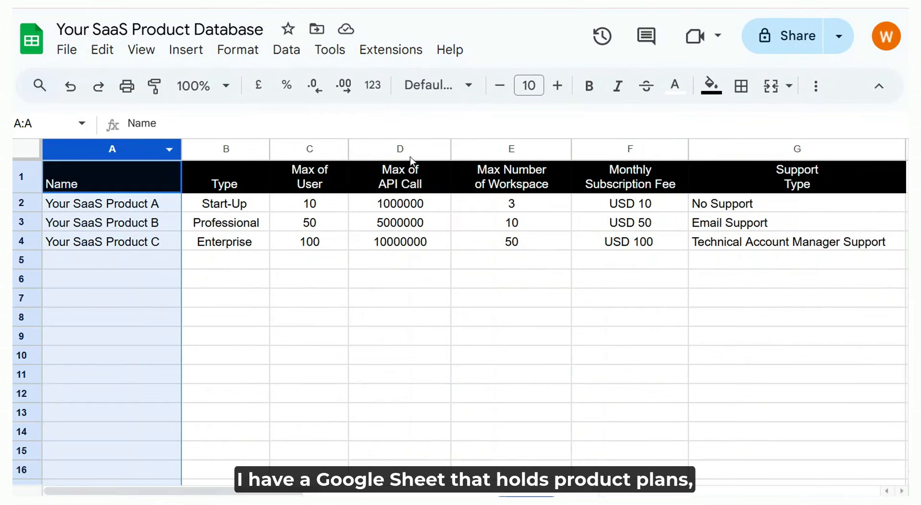
left_click(628, 149)
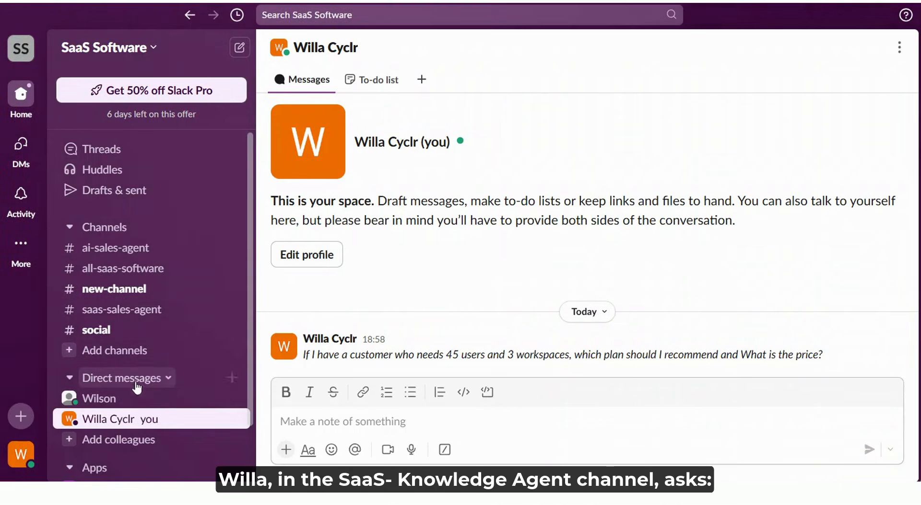
Step: Post the 45-users, 3-workspaces plan question in #ai-sales-agent as two different users
left_click(115, 247)
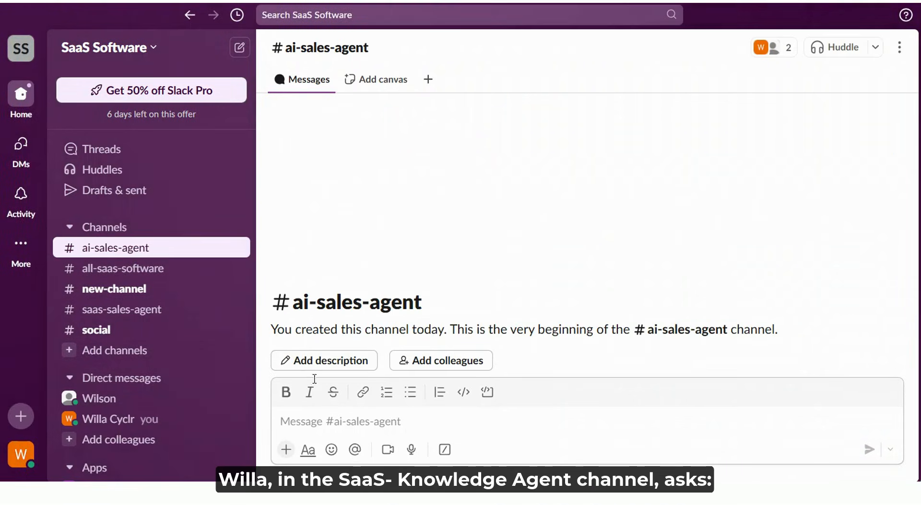
type("If I have a customer who needs 45 users and 3 workspaces, which plan should I recommend? And what is the price?")
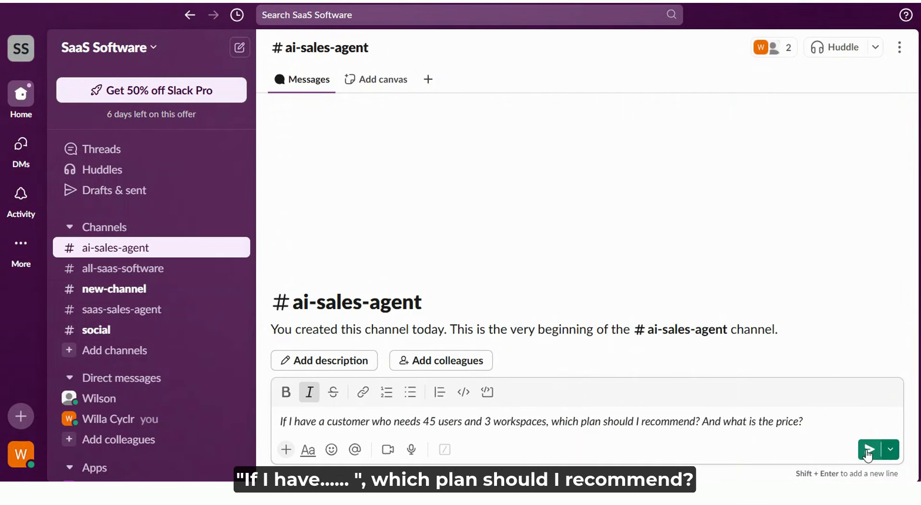
left_click(870, 450)
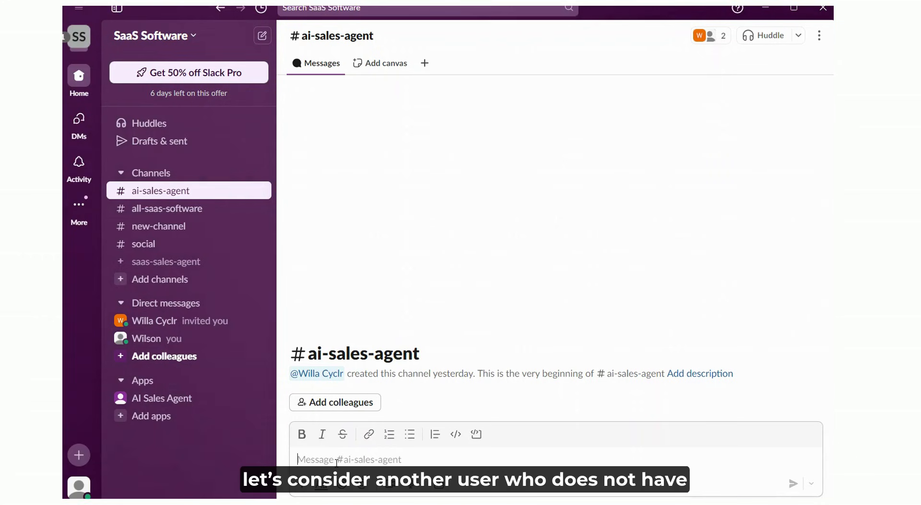
type("If I have a customer who needs 45 users and 3 workspaces, which plan should I recommend?")
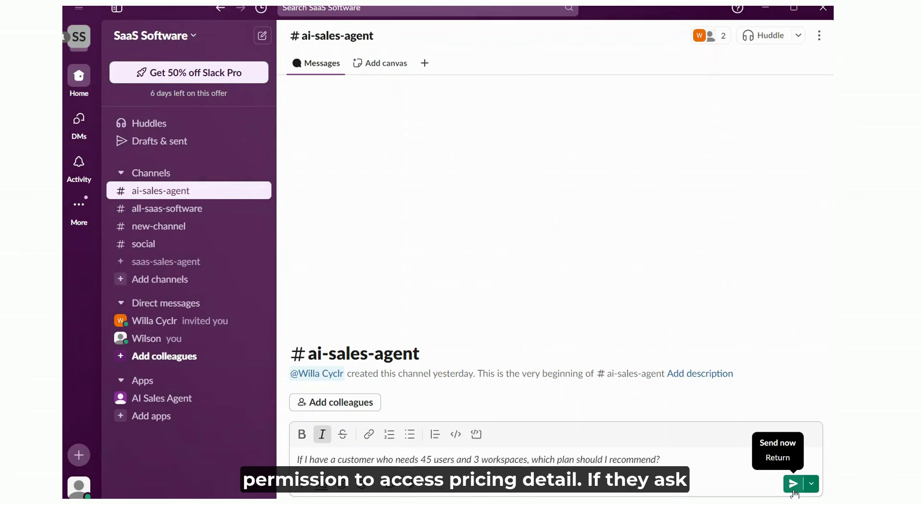
left_click(792, 485)
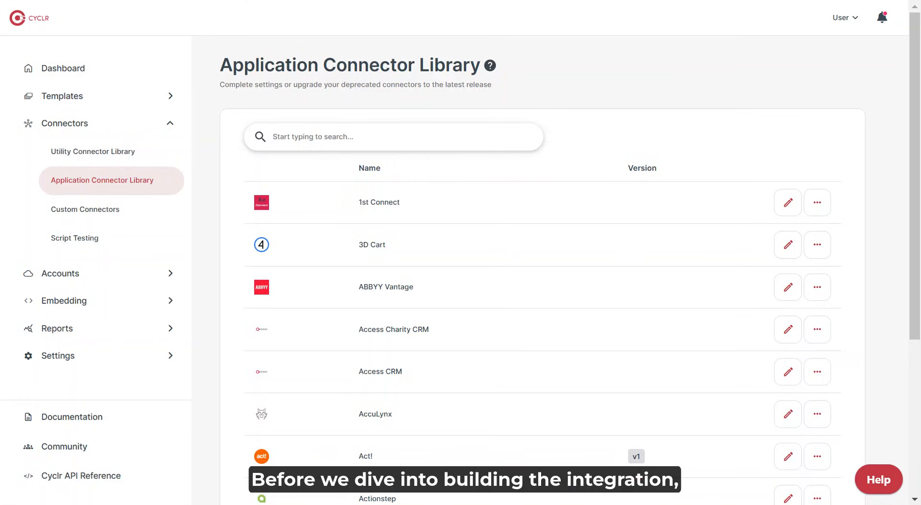
Step: Search the connector library for 'slack' and review the Slack connector's methods
type("slack")
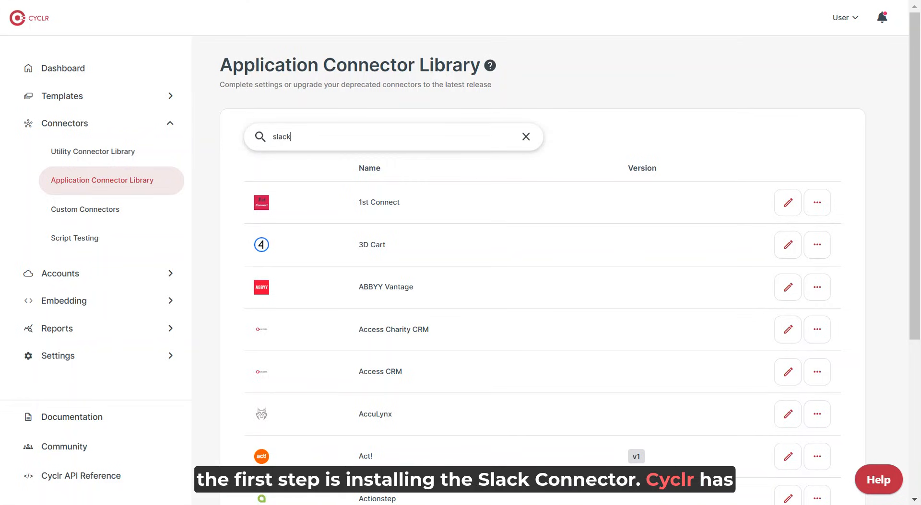
type("slack")
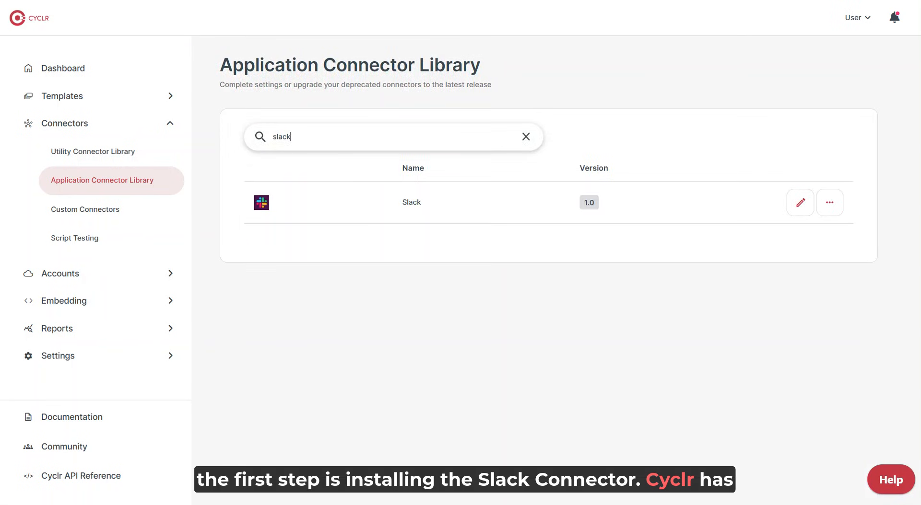
left_click(829, 202)
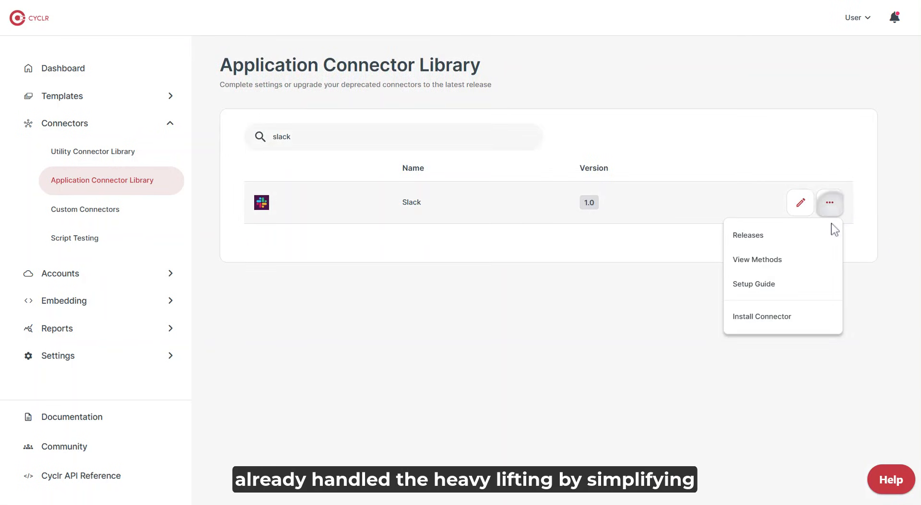
left_click(757, 260)
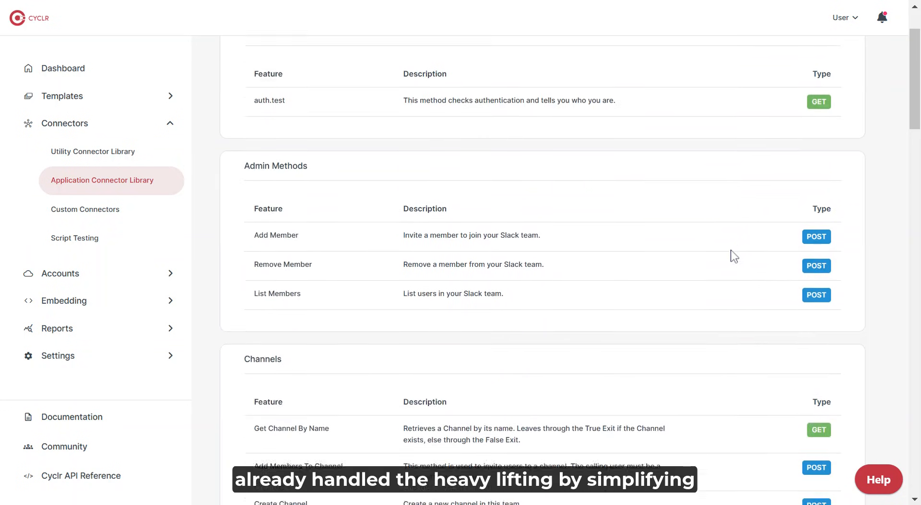
scroll("down", 3)
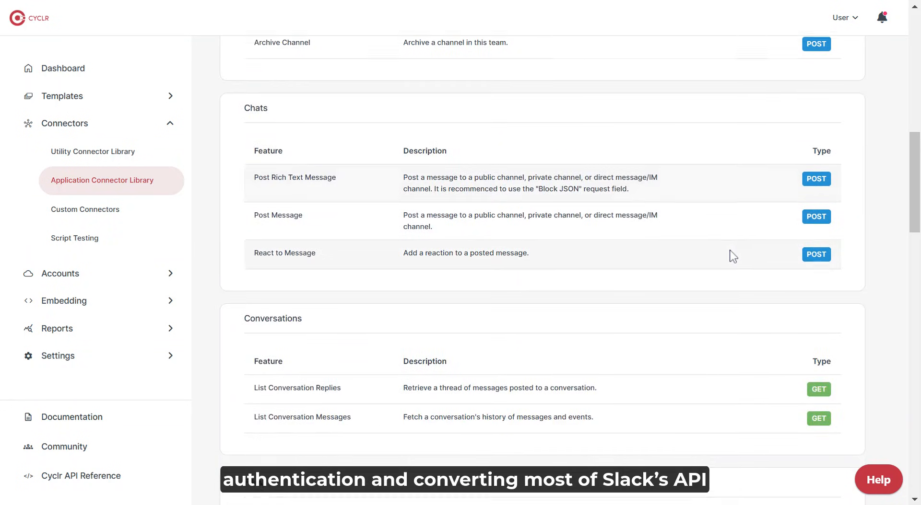
scroll("down", 3)
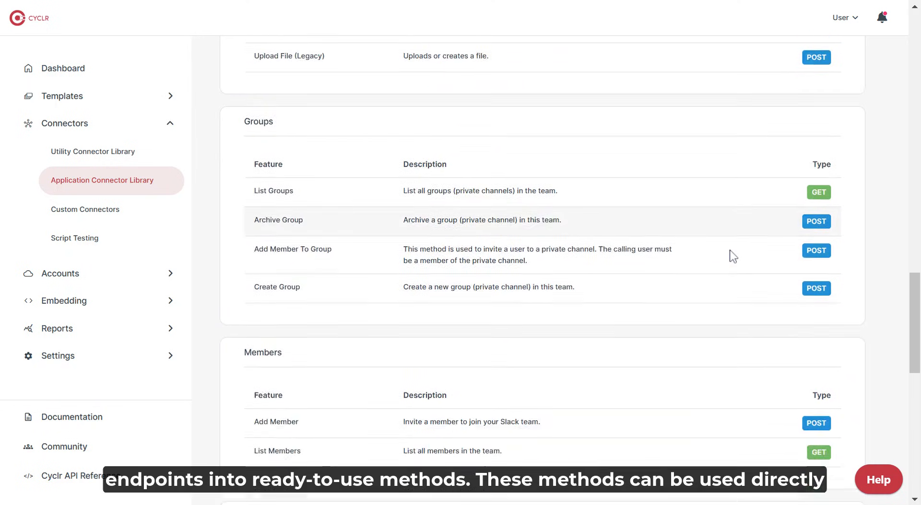
scroll("down", 3)
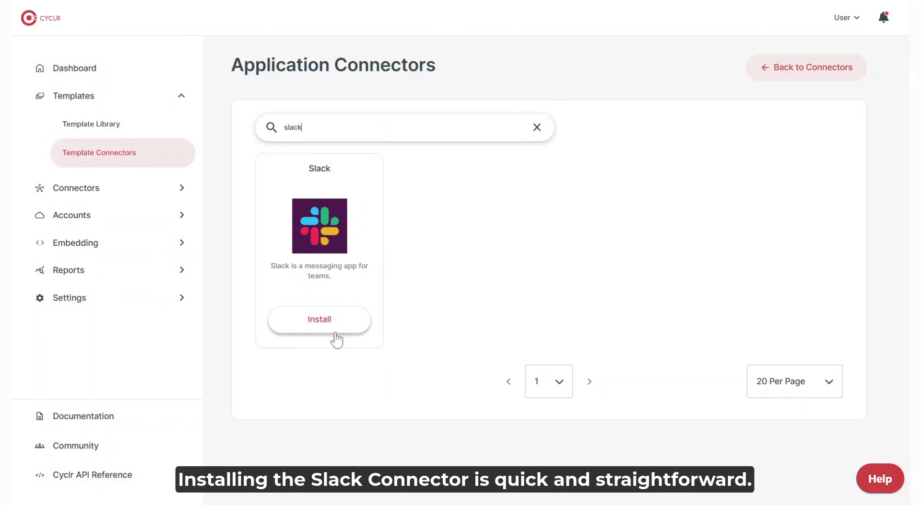
Step: Install the Slack connector up to the Client ID and Client Secret step
left_click(319, 319)
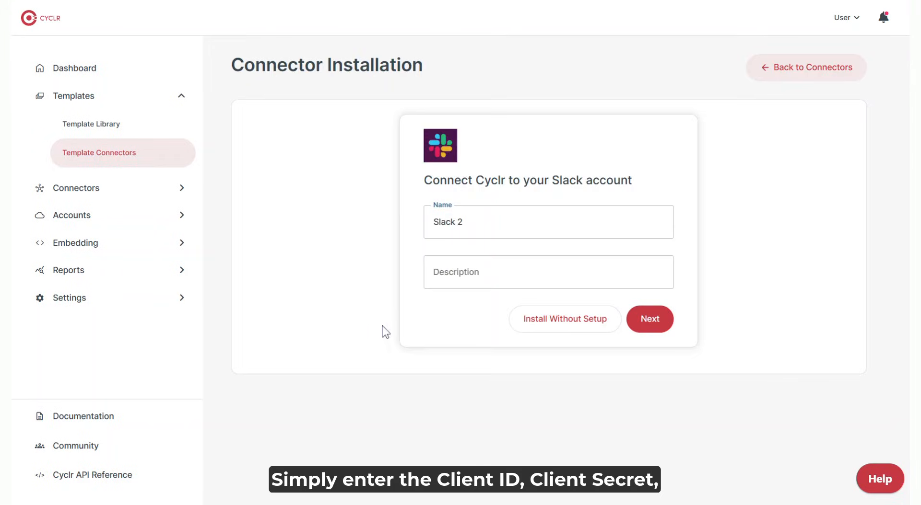
left_click(650, 320)
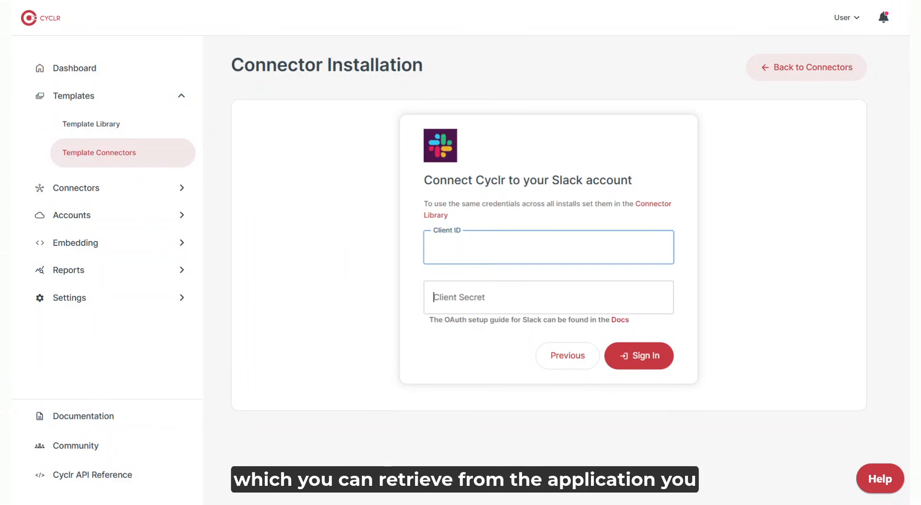
left_click(547, 297)
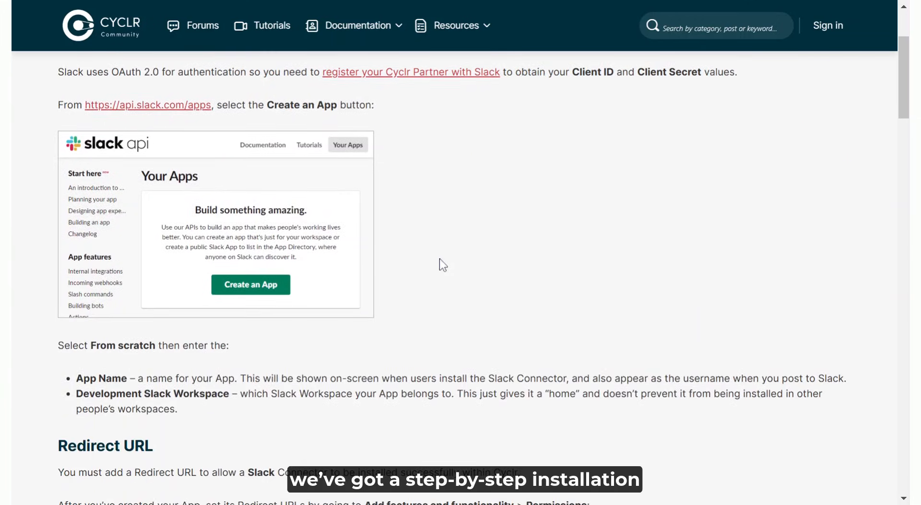
scroll("down", 3)
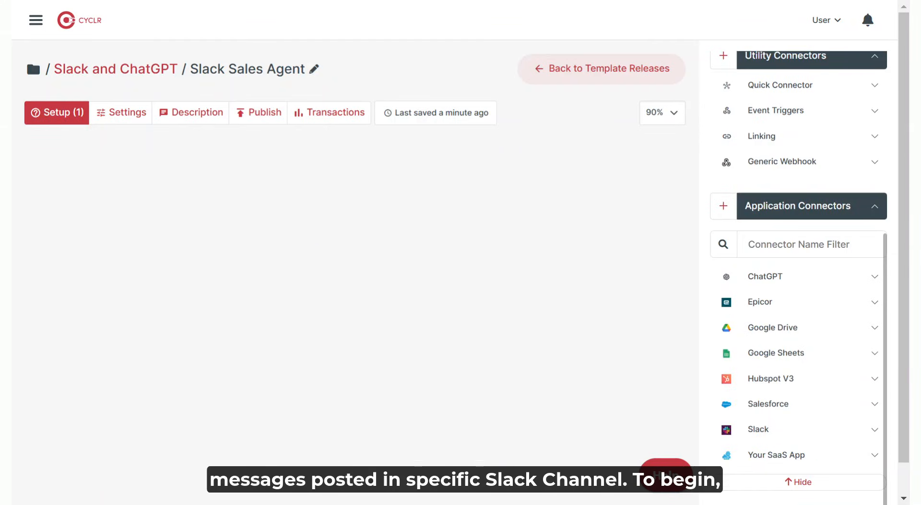
mouse_move(818, 440)
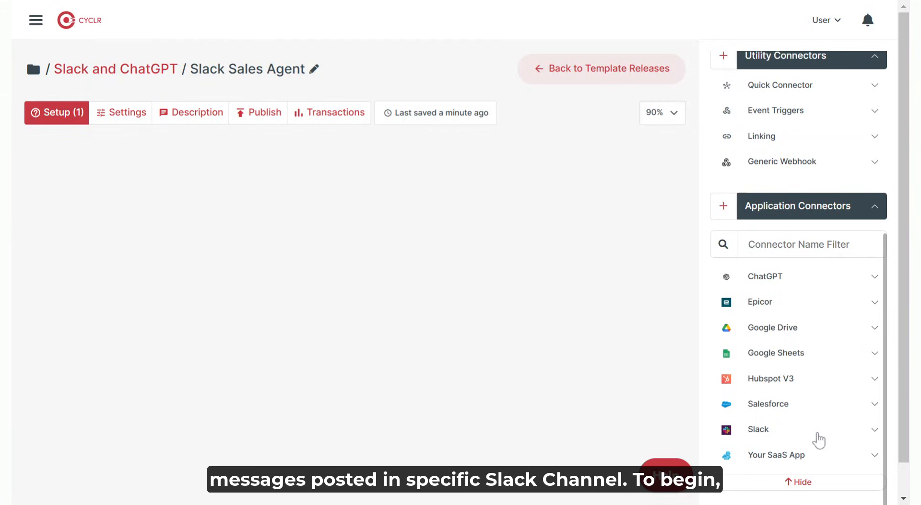
Step: Add Slack's Channel Message Posted trigger and reveal its internal webhook URL
left_click(758, 430)
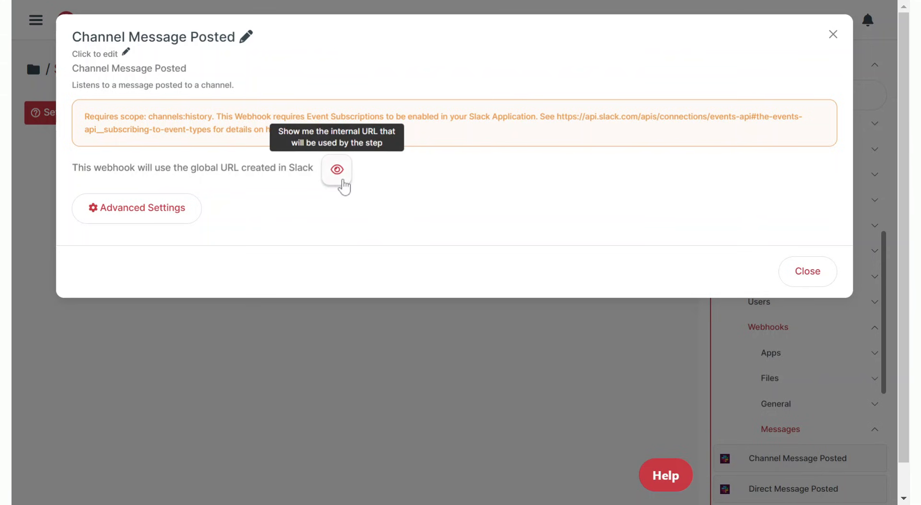
left_click(336, 170)
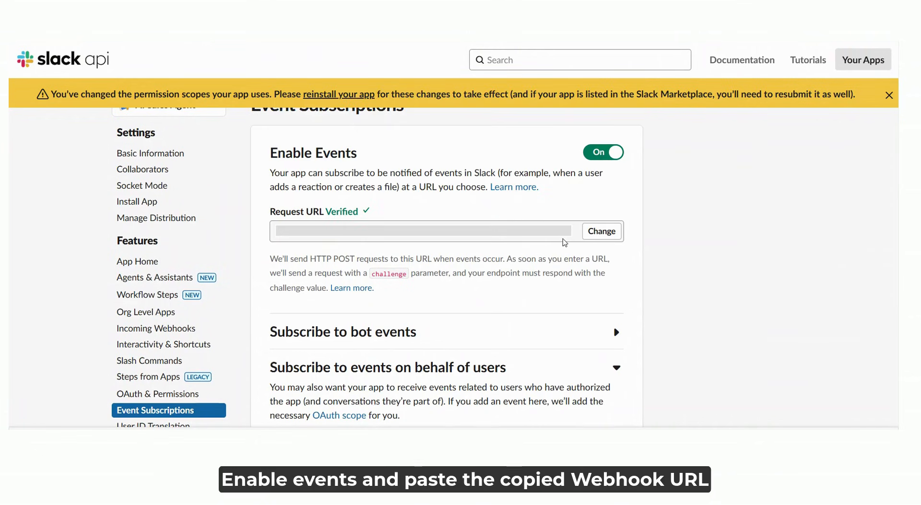
Step: Enable events with the Cyclr webhook Request URL and subscribe to message.channels user events
scroll("down", 3)
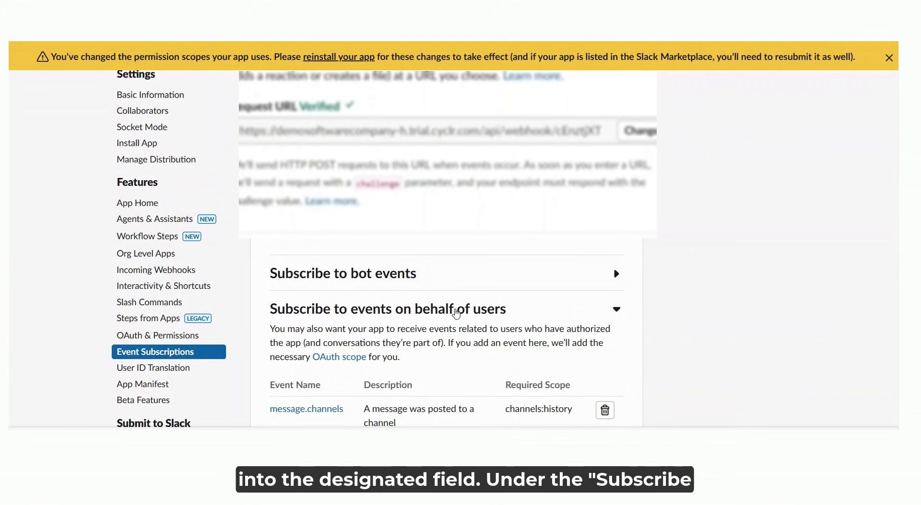
scroll("down", 3)
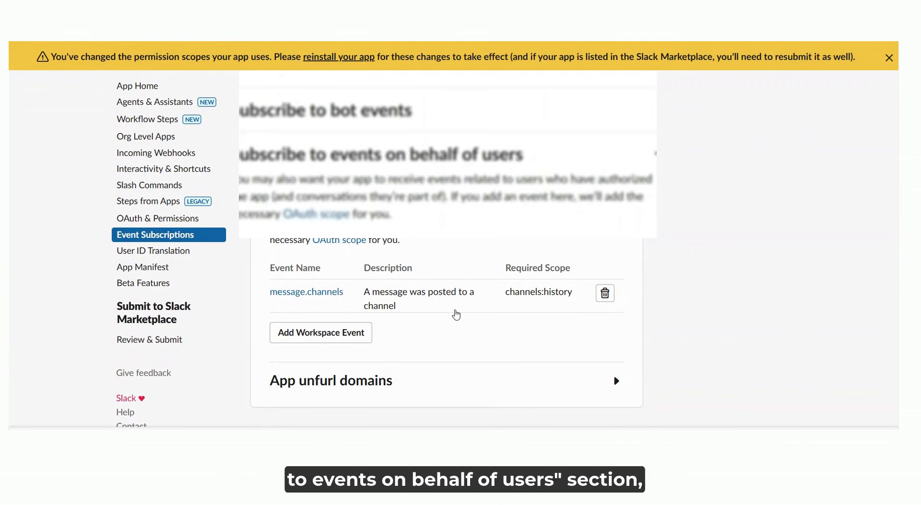
scroll("up", 3)
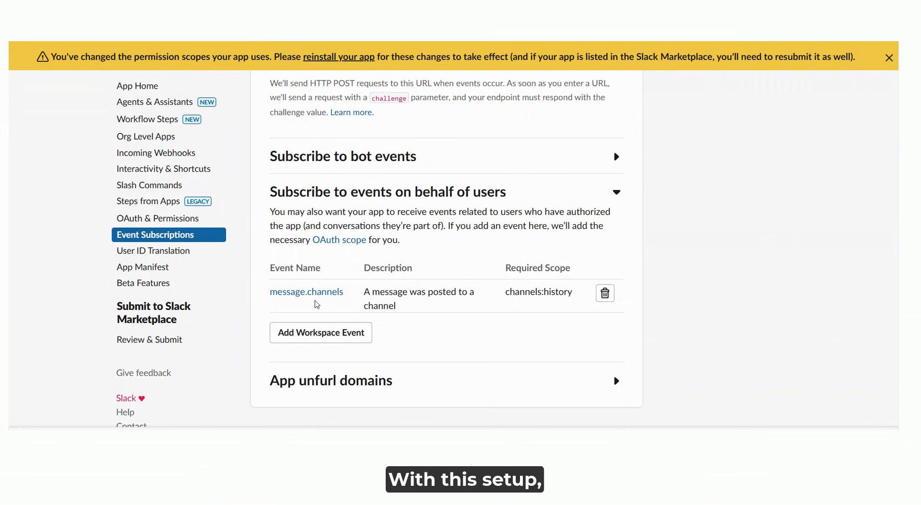
mouse_move(330, 336)
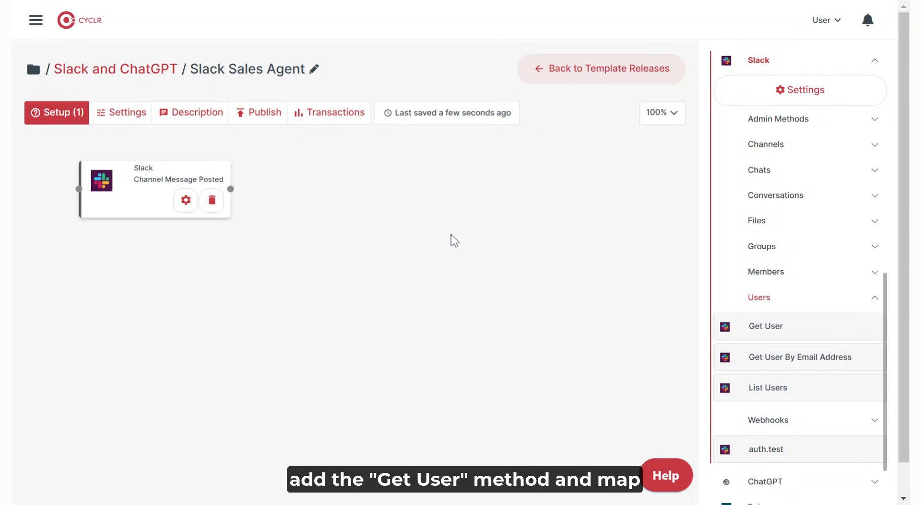
Step: Add a Slack Get User step after the trigger, mapping User ID to Event User
left_click(766, 327)
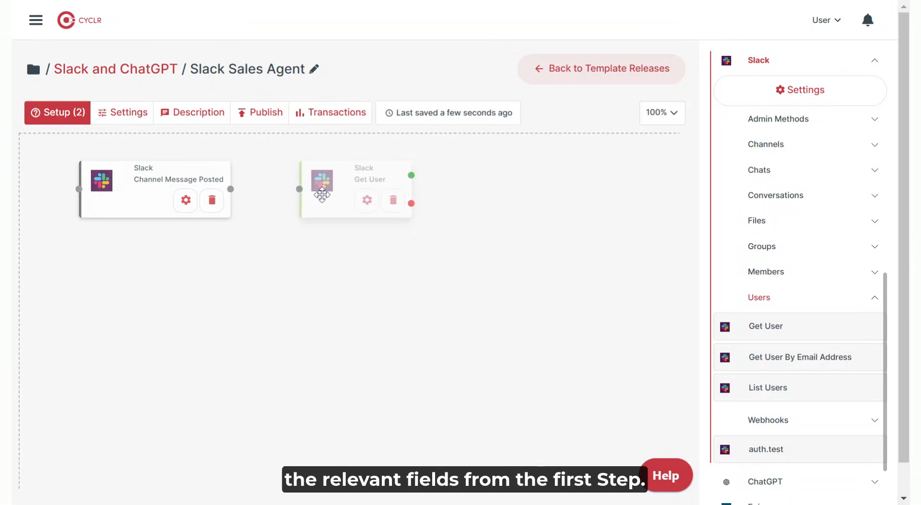
left_click_drag(231, 190, 299, 189)
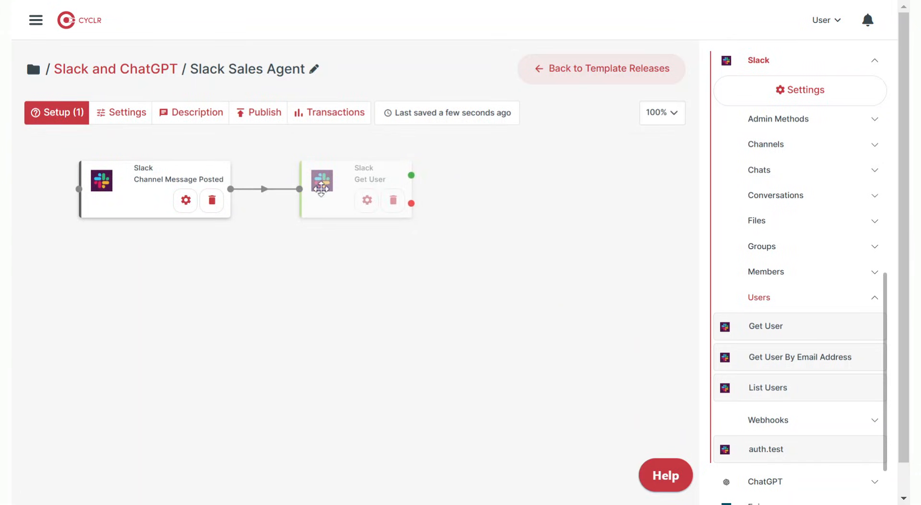
left_click(366, 200)
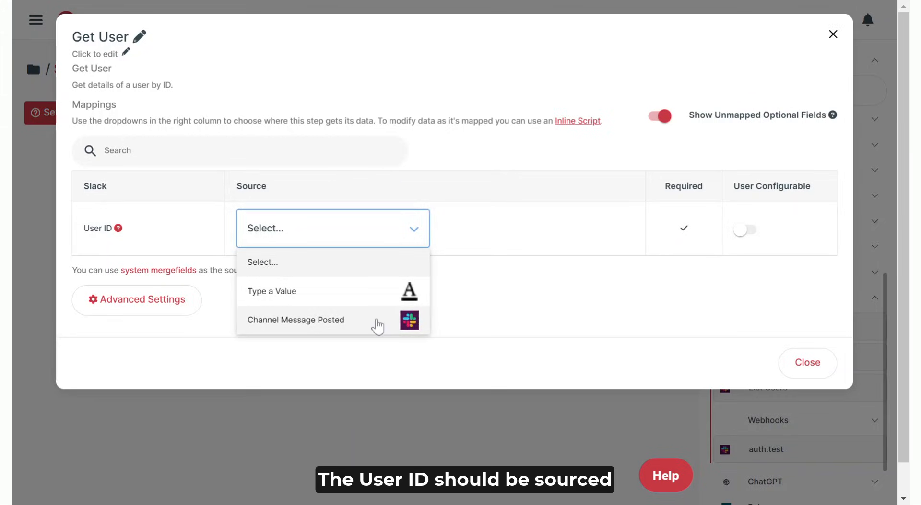
left_click(295, 320)
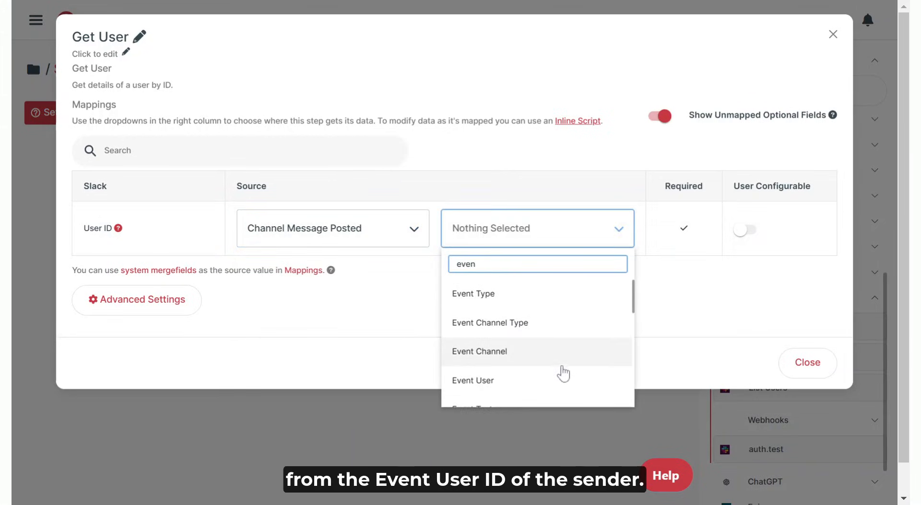
left_click(472, 380)
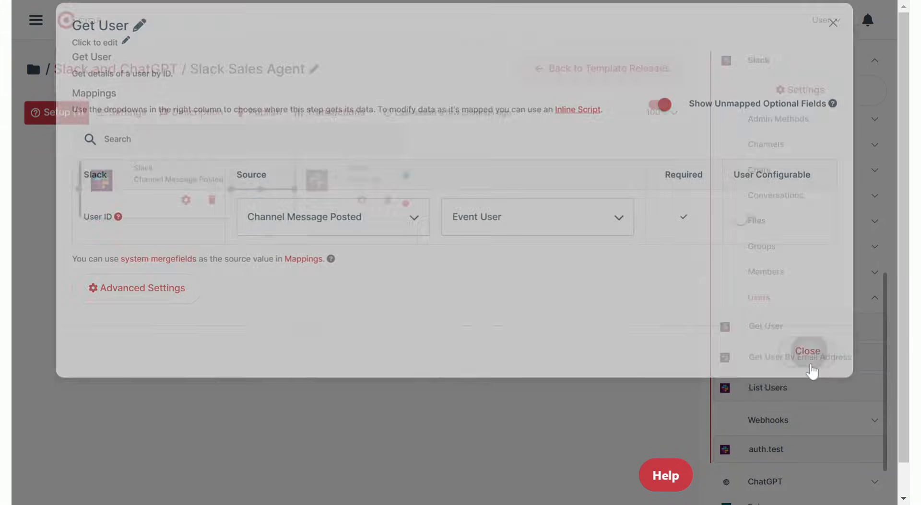
Step: Add an Is Bot? decision after Get User requiring Is Bot to equal false
left_click(806, 351)
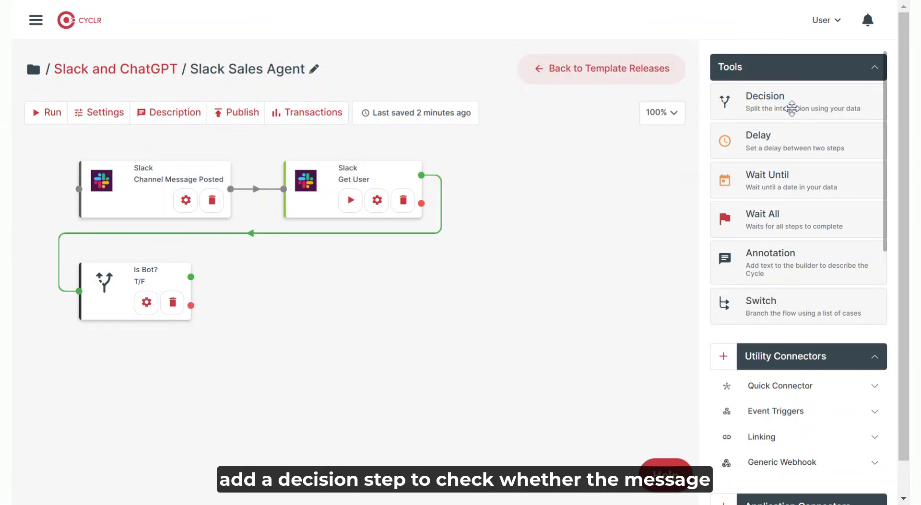
mouse_move(251, 394)
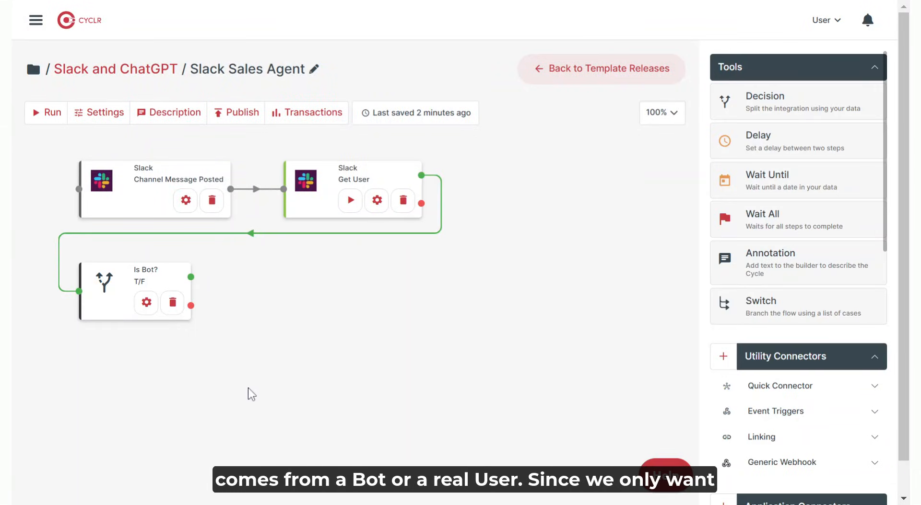
left_click(146, 303)
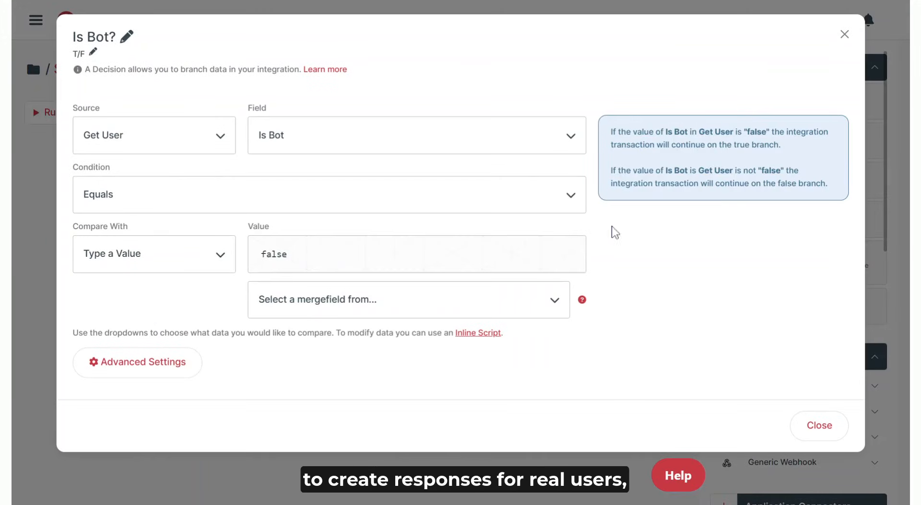
mouse_move(495, 239)
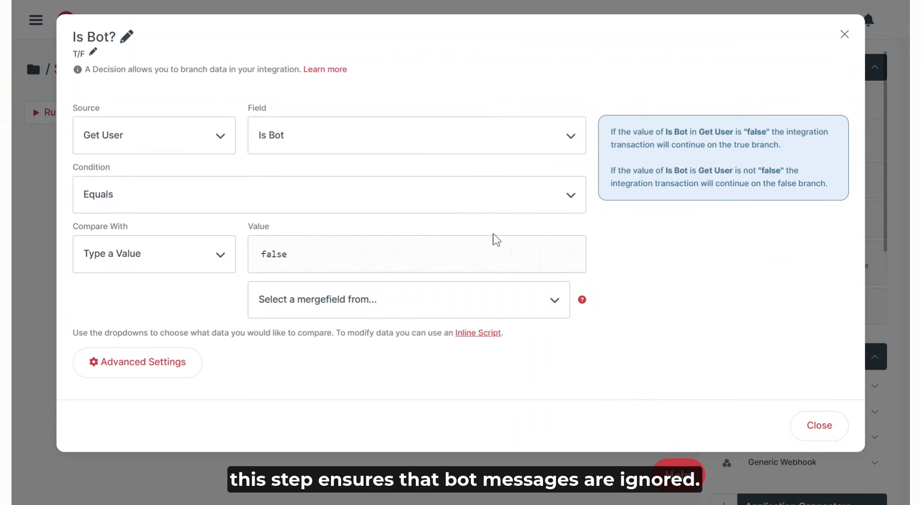
left_click(818, 426)
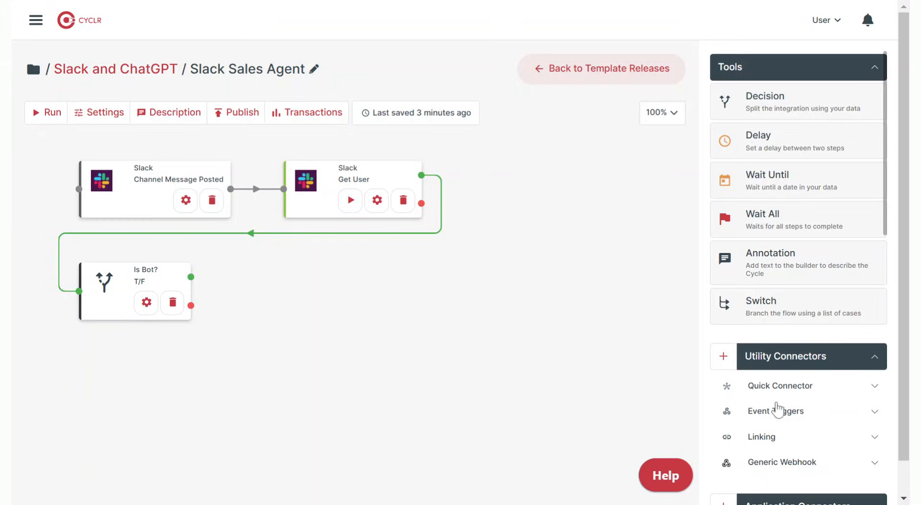
Step: Add a Post Message step replying to the Event Channel with a fixed please-wait text
scroll("down", 3)
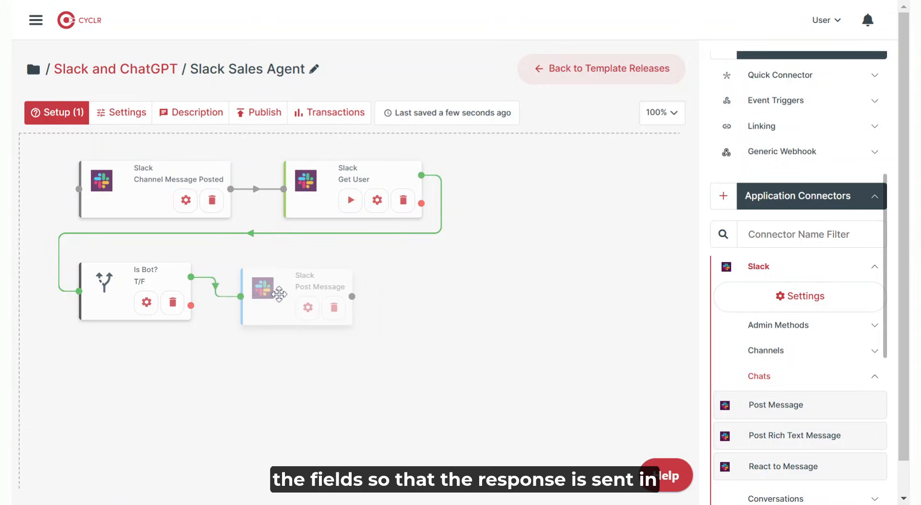
left_click(307, 308)
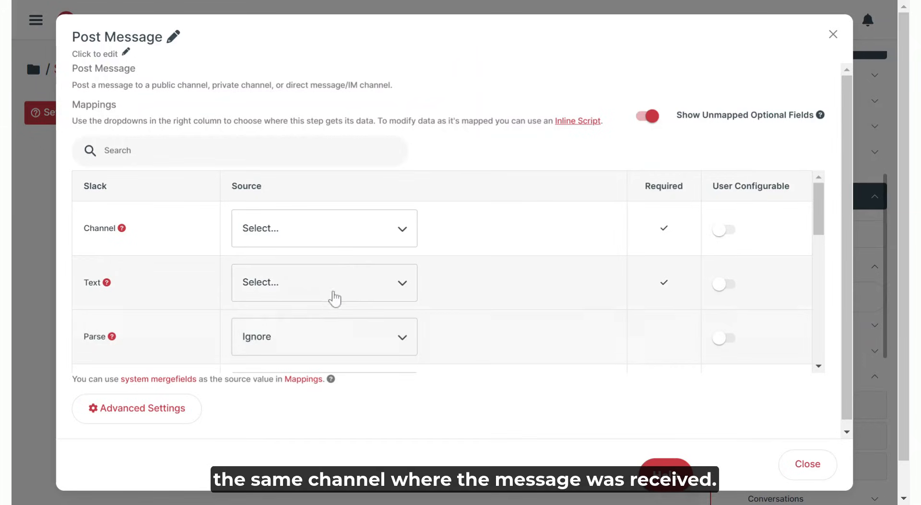
left_click(323, 228)
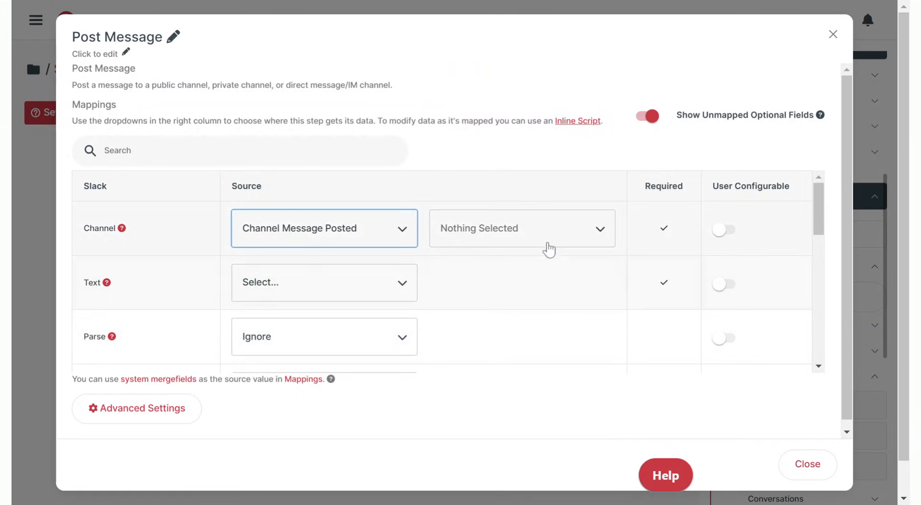
left_click(521, 228)
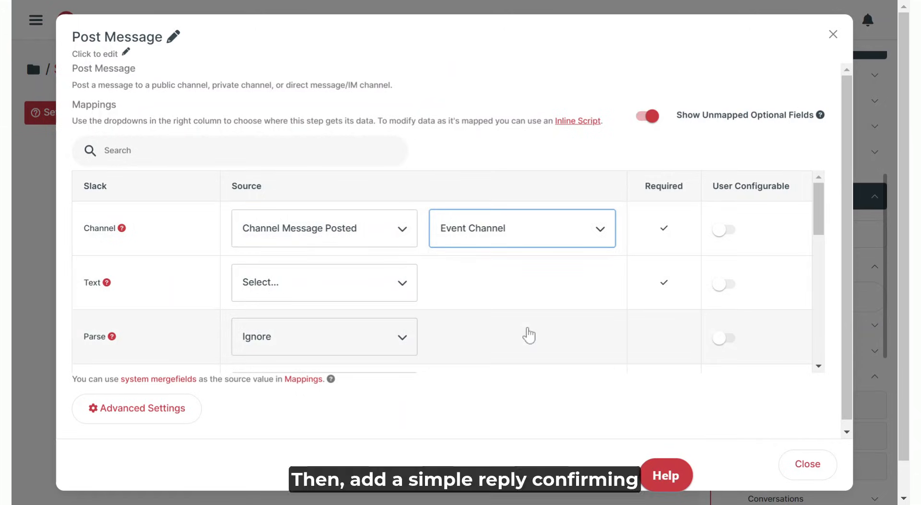
left_click(324, 283)
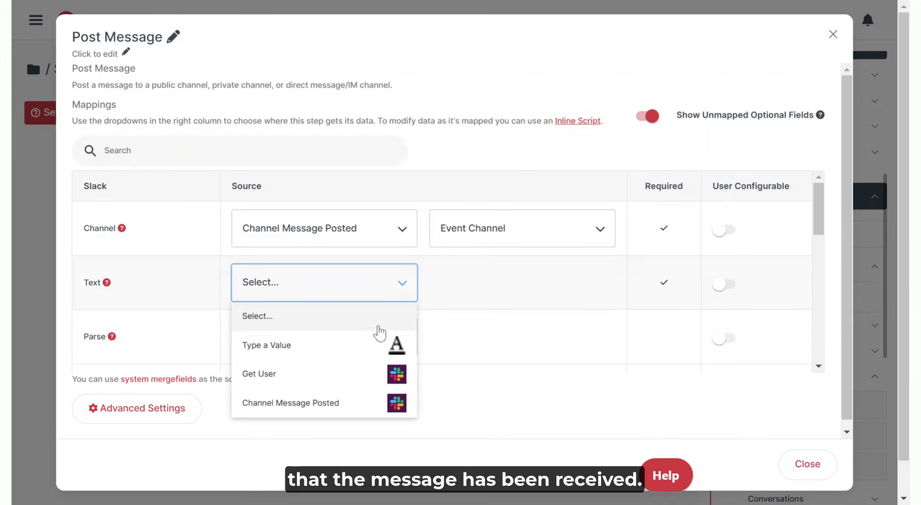
left_click(266, 345)
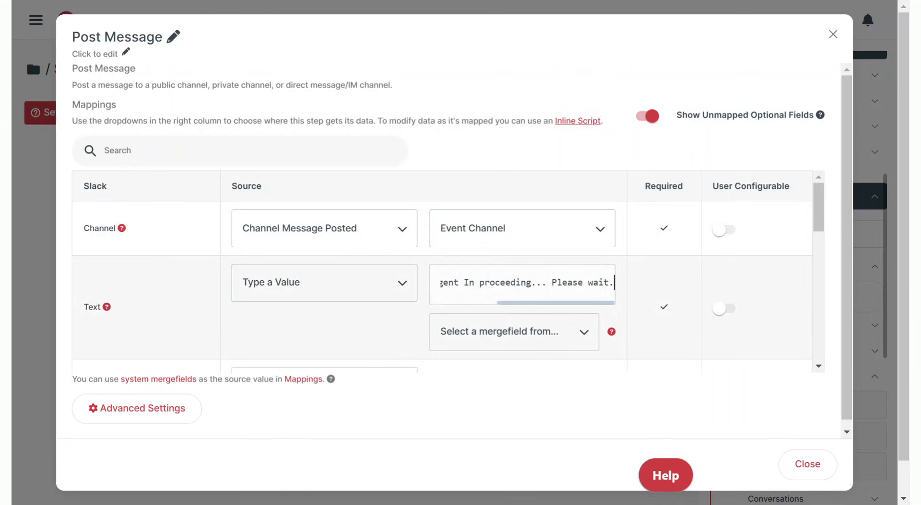
mouse_move(806, 464)
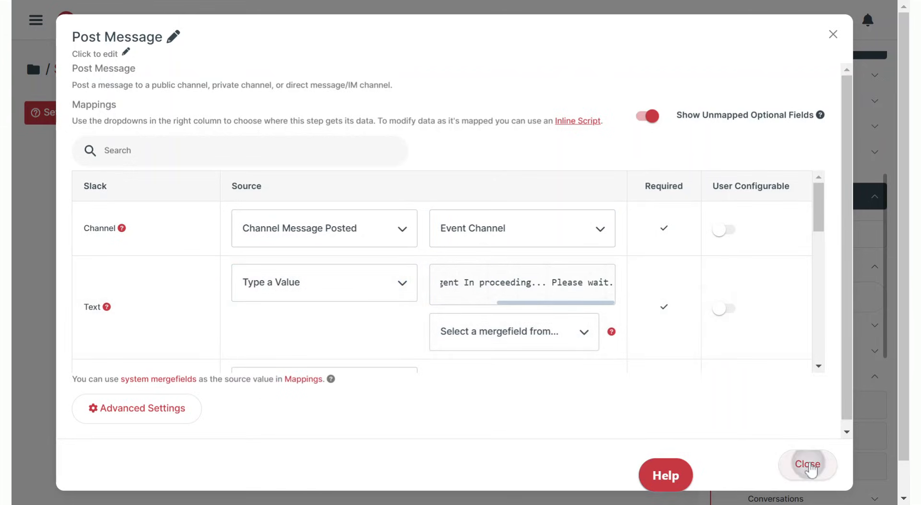
left_click(807, 464)
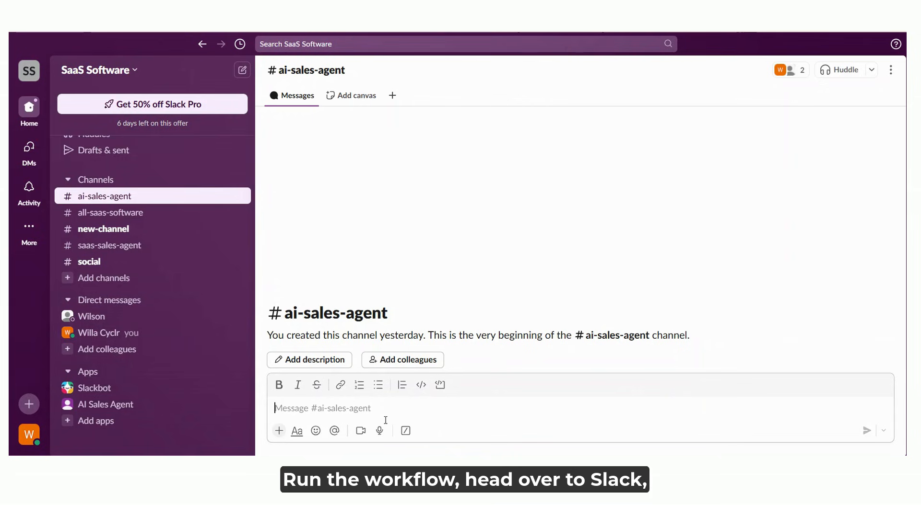
Step: Type a 'Testing messa…' test message into the ai-sales-agent channel
type("Test")
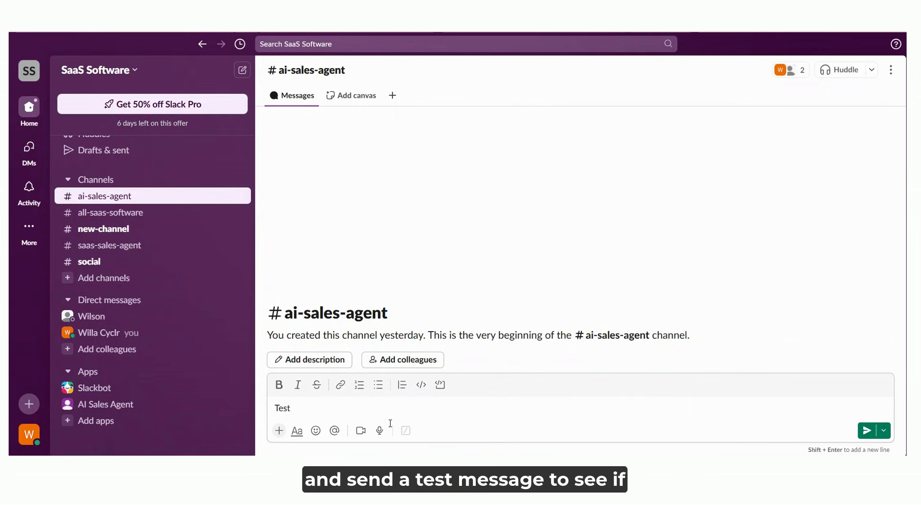
type("Testing messa")
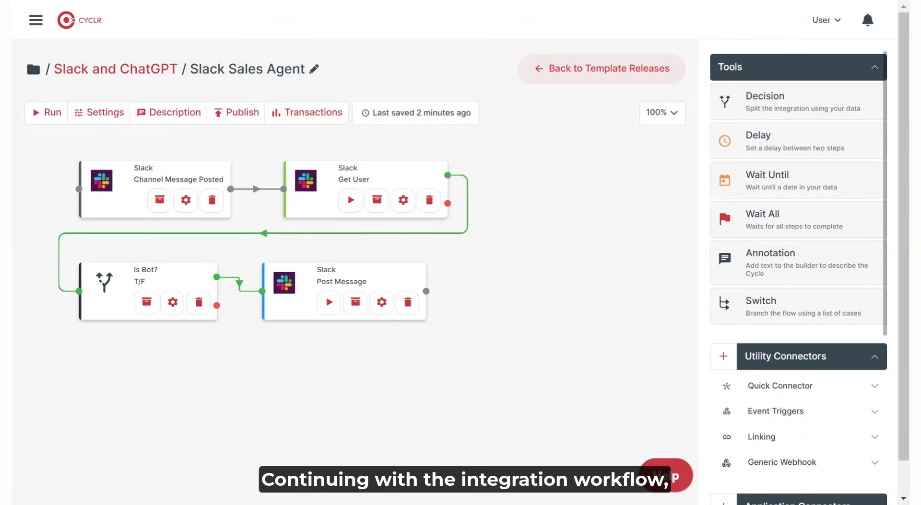
Step: Add Your SaaS App's Get User By Email step, mapping Email to Get User's Profile Email
scroll("down", 3)
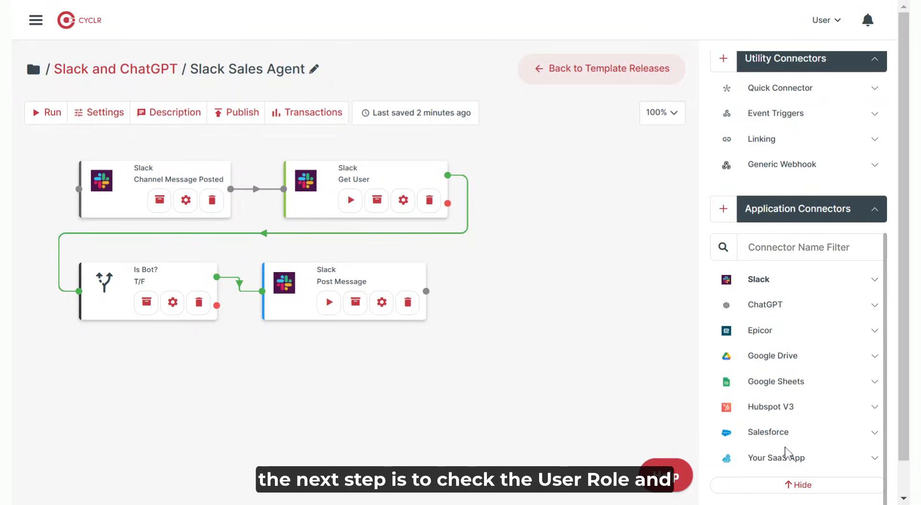
left_click(776, 458)
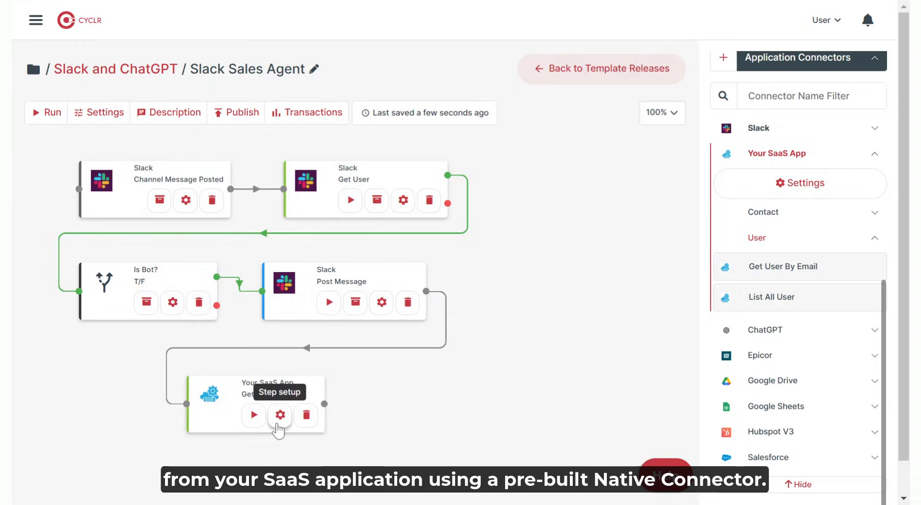
left_click(280, 416)
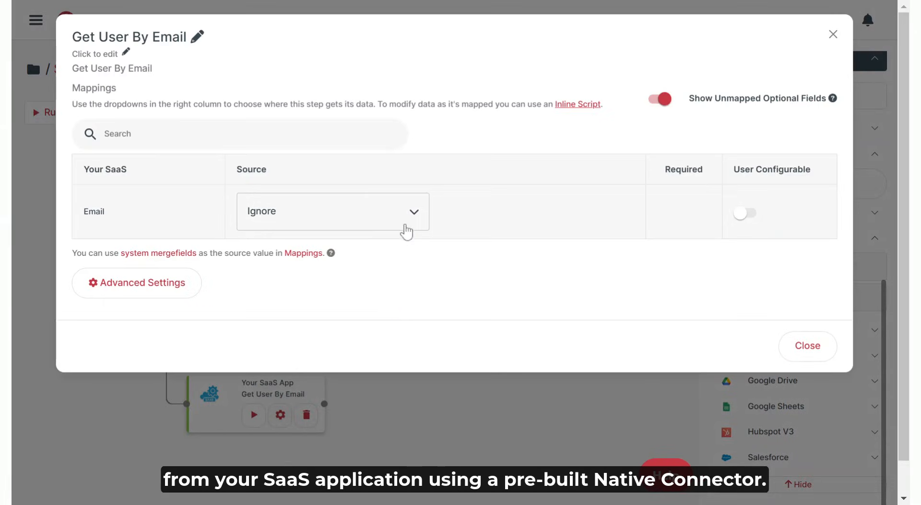
left_click(332, 211)
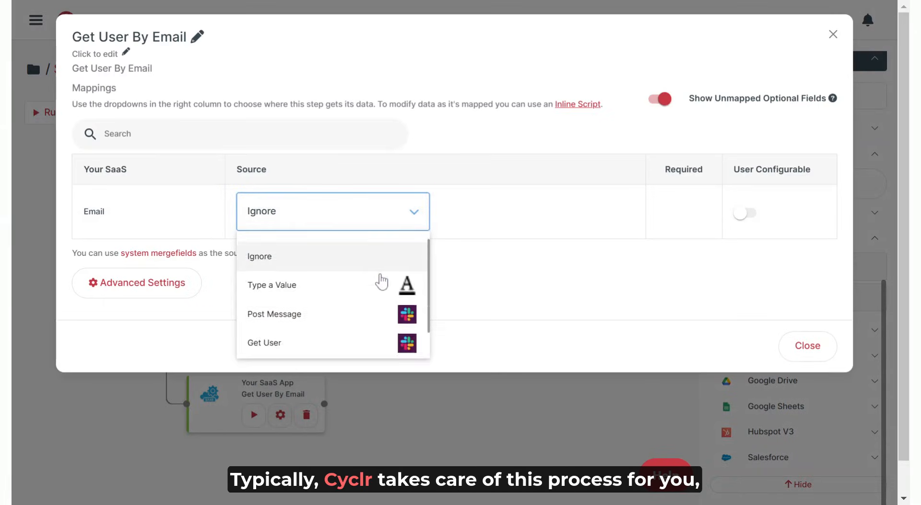
left_click(264, 343)
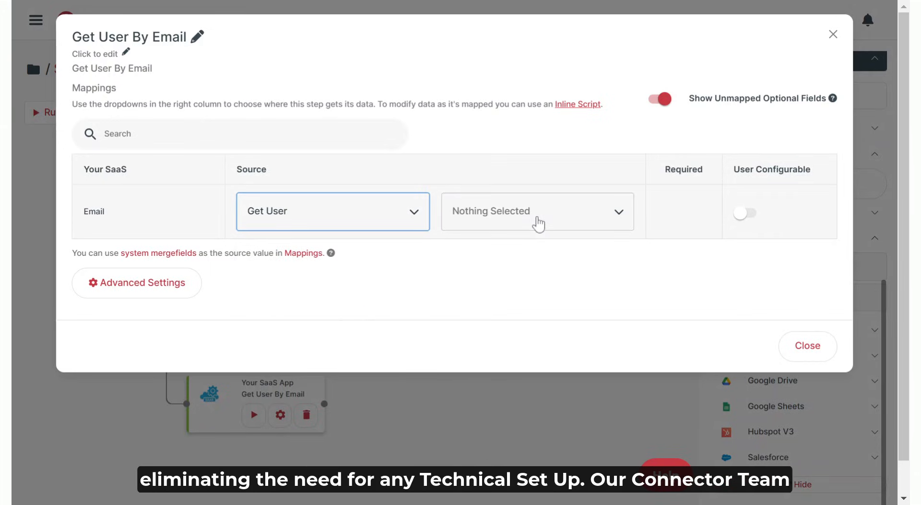
left_click(535, 211)
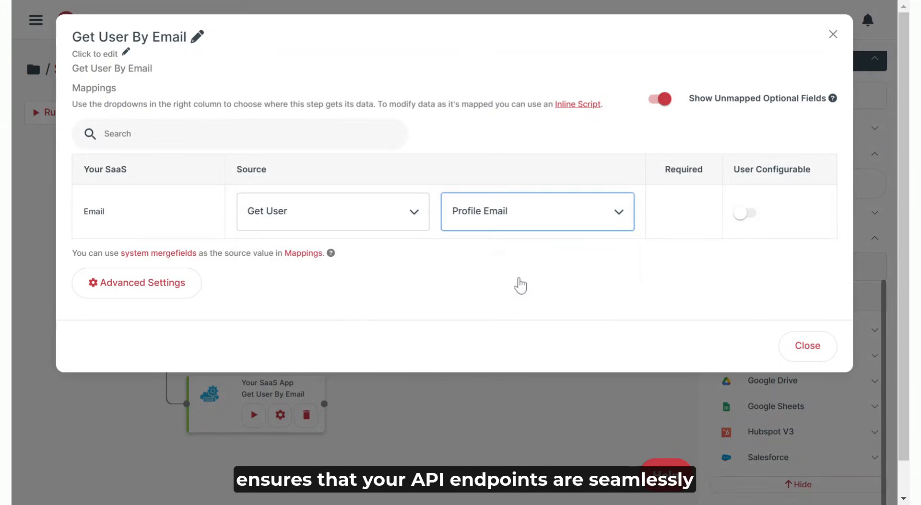
mouse_move(807, 346)
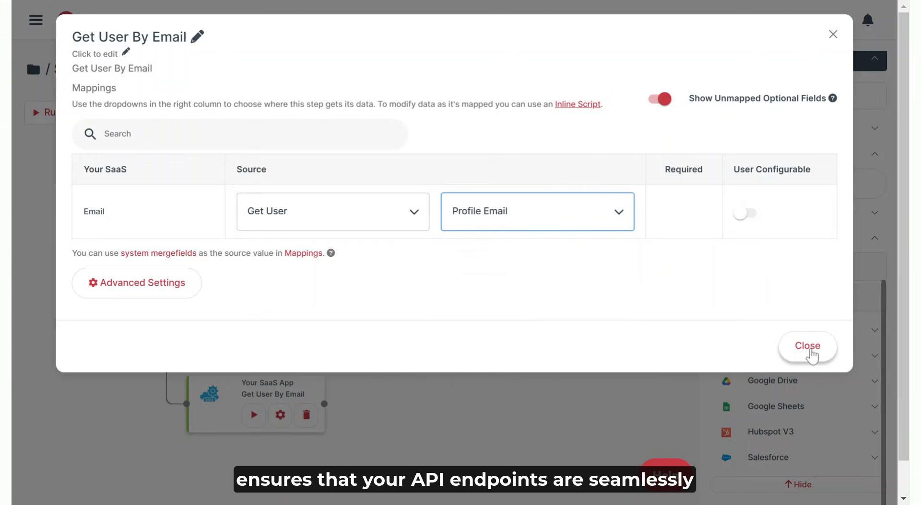
left_click(806, 345)
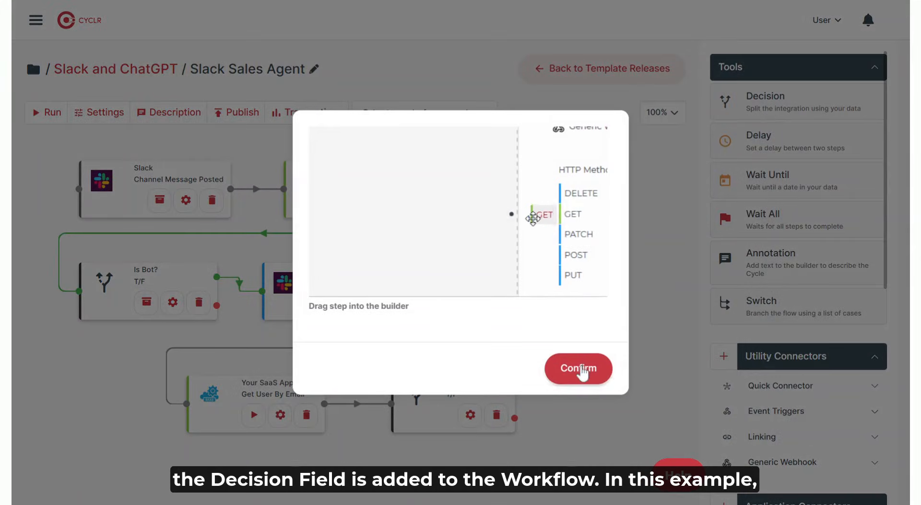
Step: Make the Check User Role? decision pass only when Get User By Email's User Role Type equals 1
left_click(578, 369)
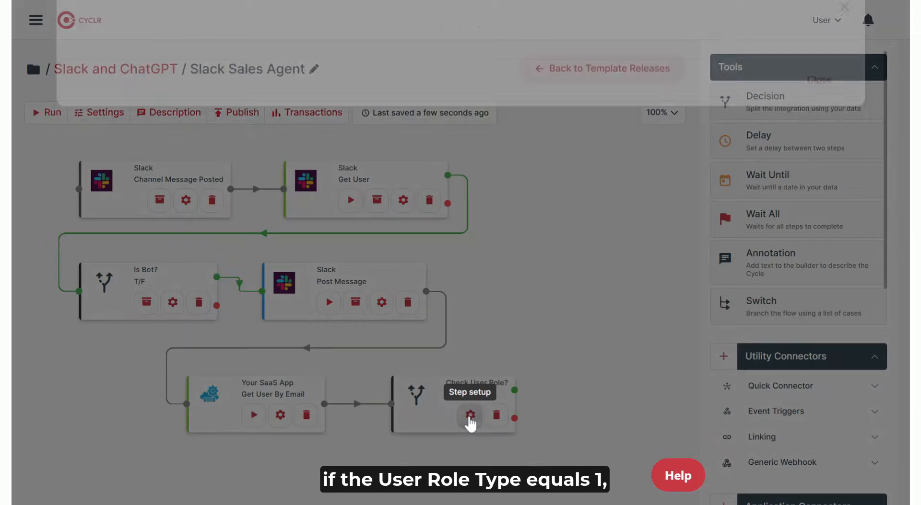
left_click(470, 415)
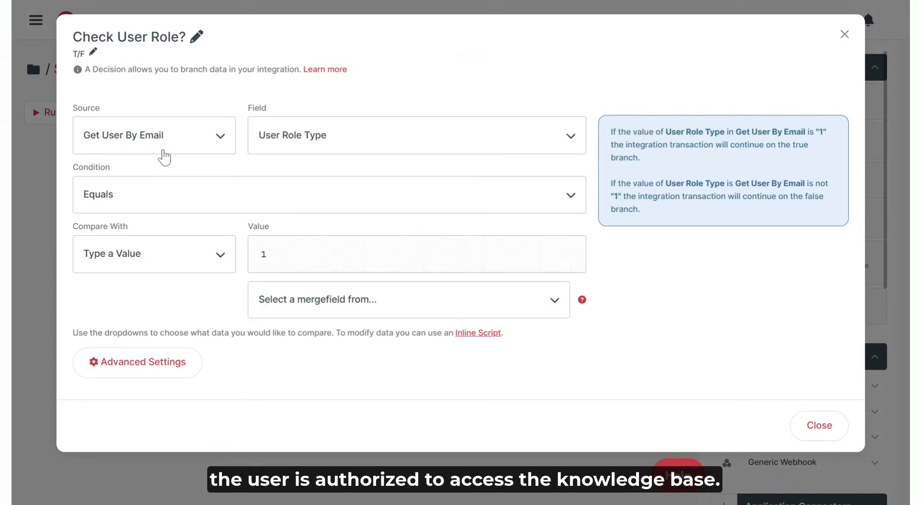
mouse_move(305, 225)
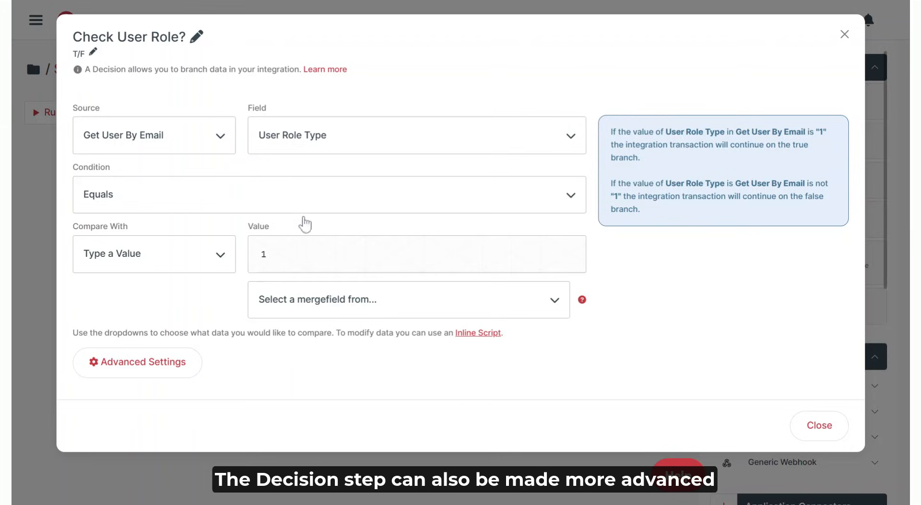
mouse_move(316, 275)
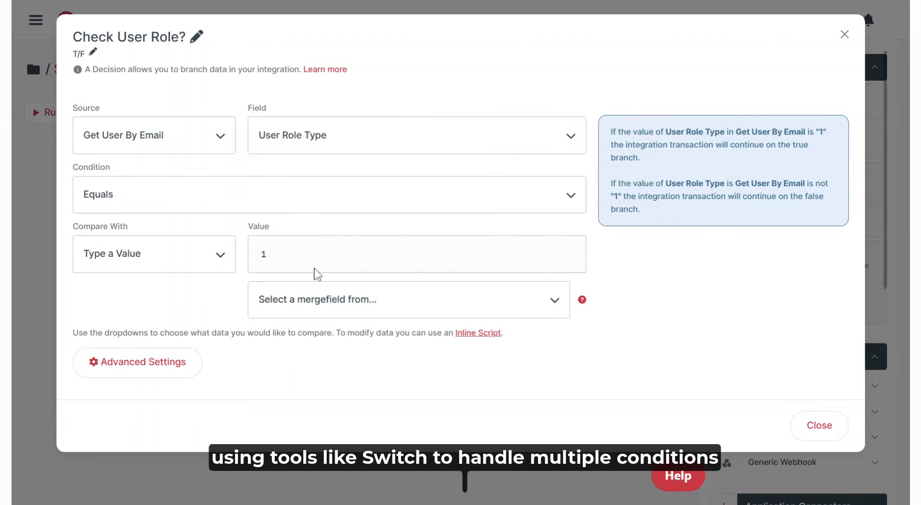
left_click(818, 426)
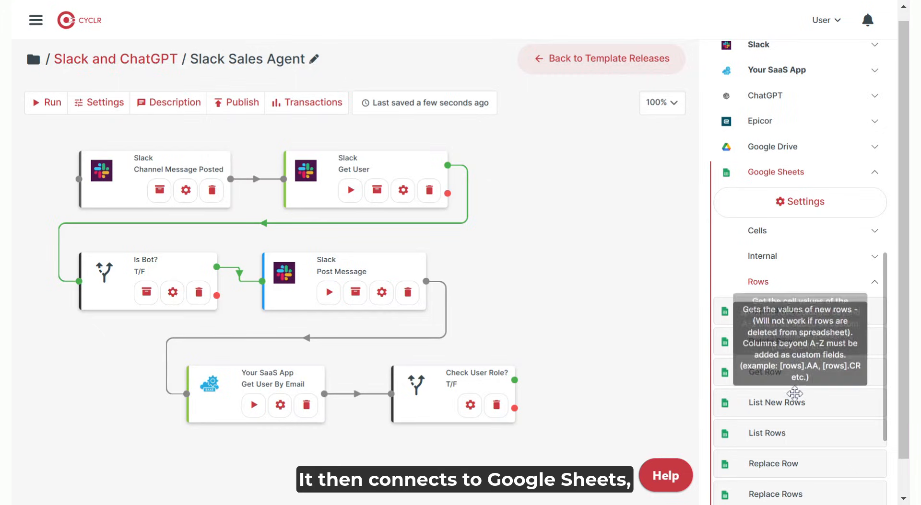
mouse_move(797, 463)
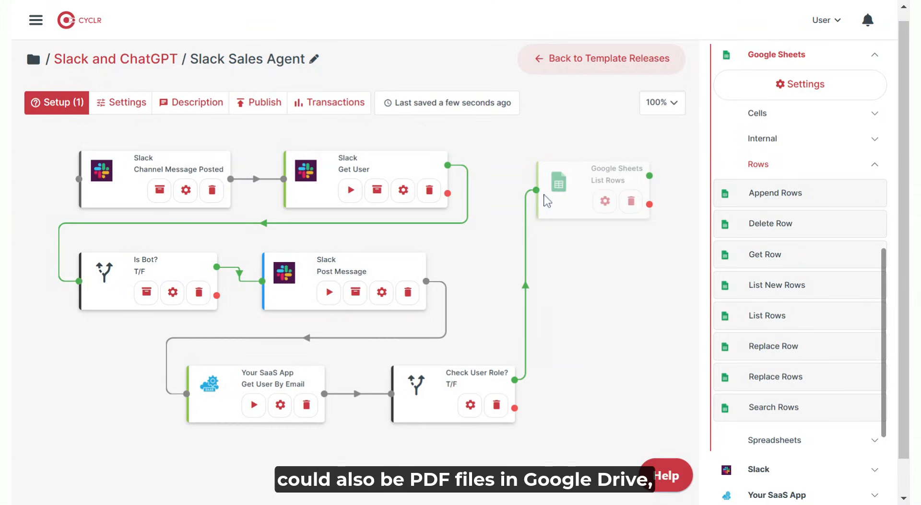
Step: Name the List Rows step 'Access the Knowledge Base' and read Your SaaS Product Database's Summary sheet
left_click(603, 201)
type("Access the Knowledge Base")
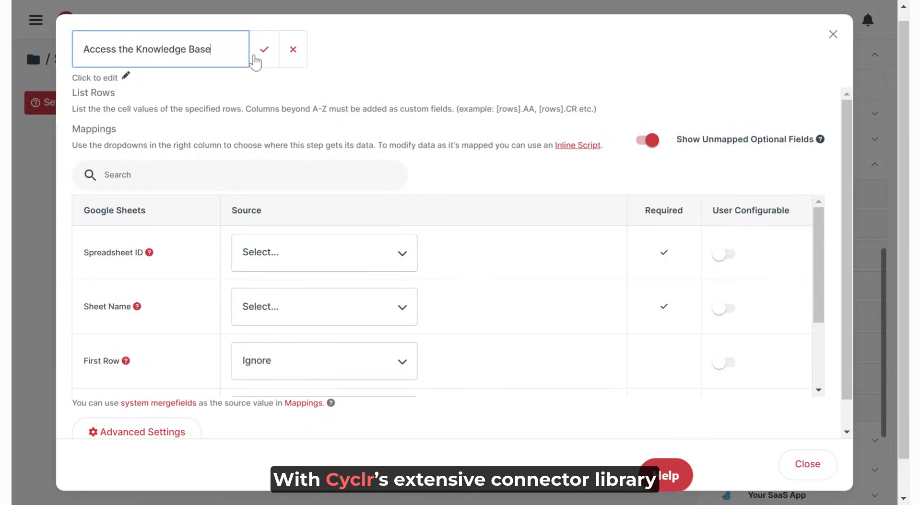
left_click(263, 49)
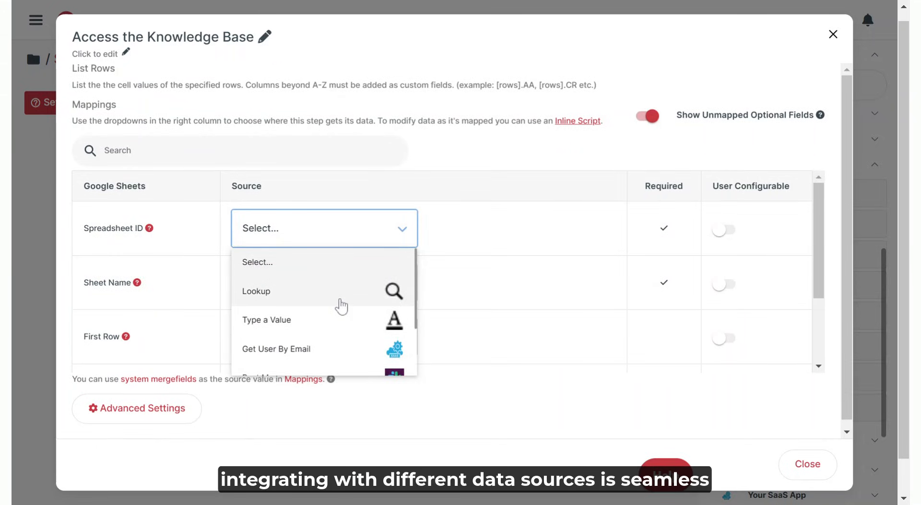
left_click(255, 291)
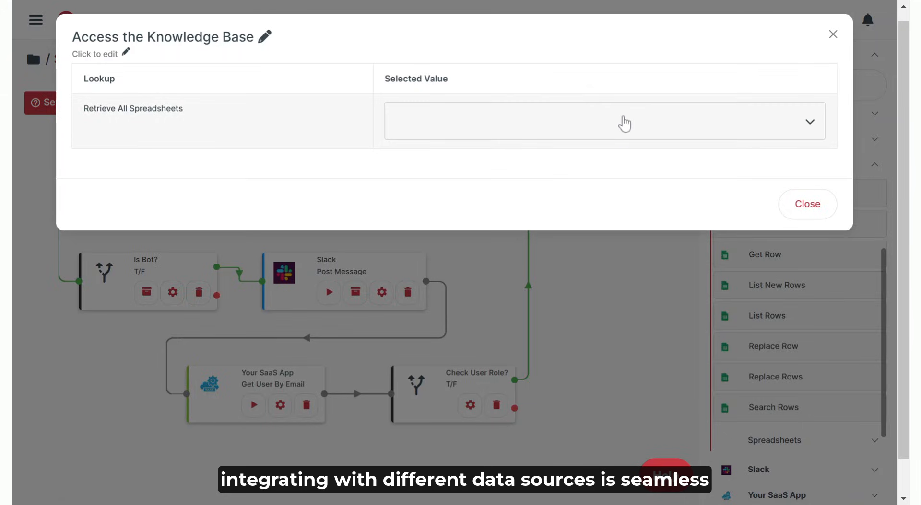
left_click(604, 121)
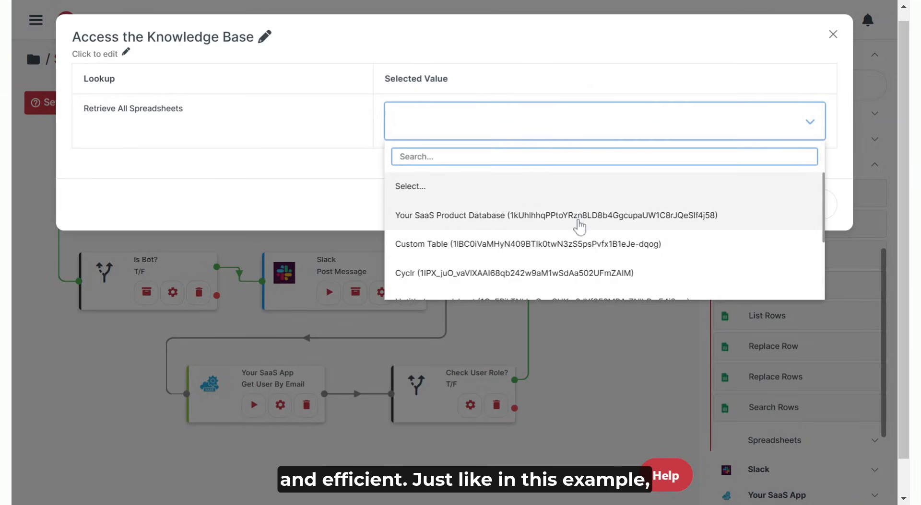
left_click(555, 215)
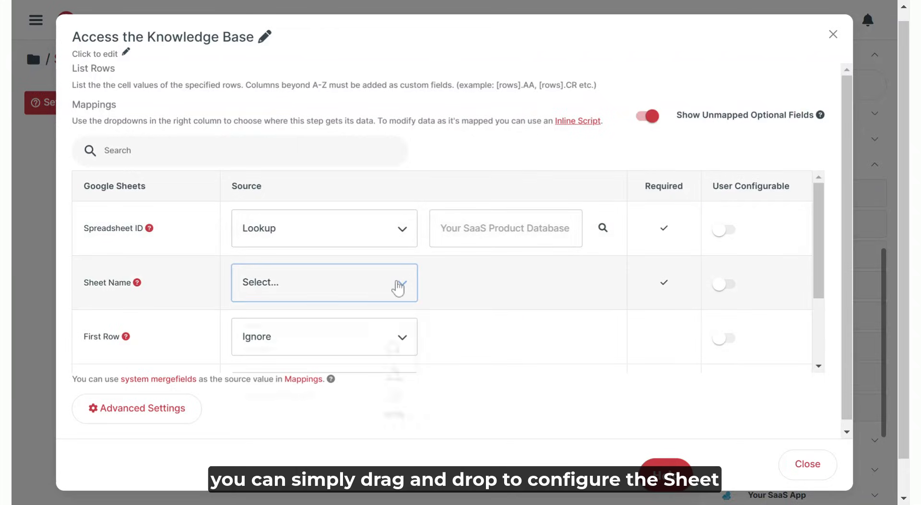
left_click(324, 283)
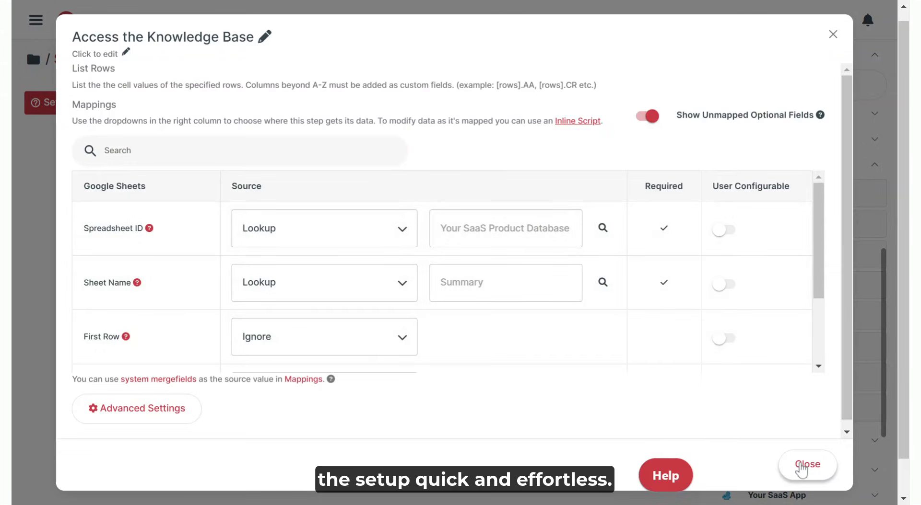
left_click(807, 466)
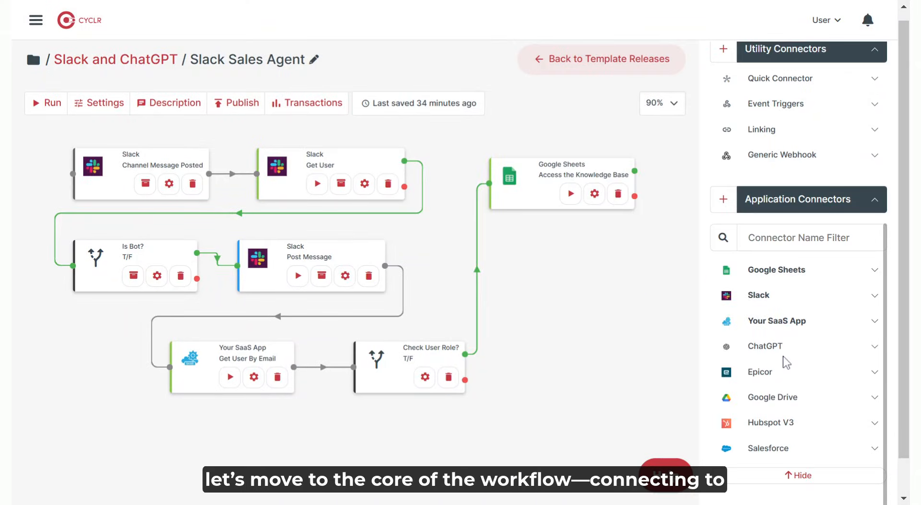
Step: Add a ChatGPT Send User Message step linked after the knowledge base step
left_click(765, 345)
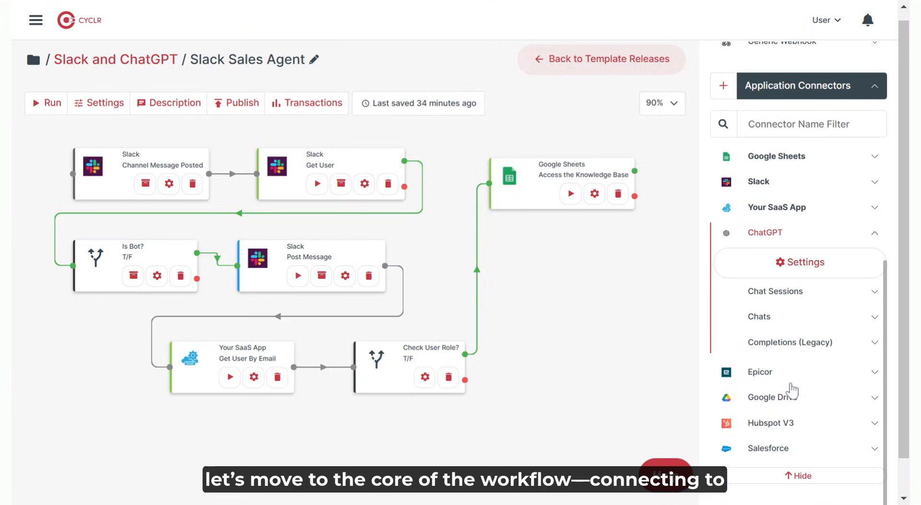
left_click(758, 317)
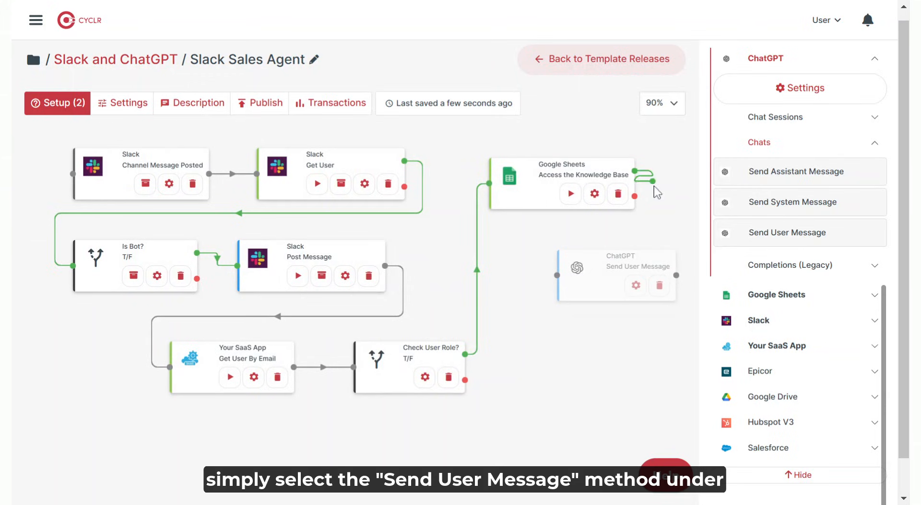
left_click(799, 233)
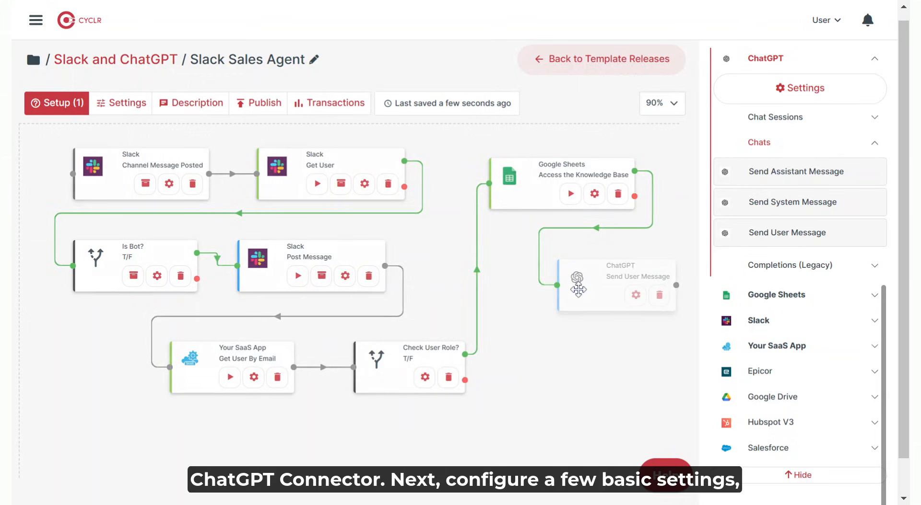
left_click(635, 295)
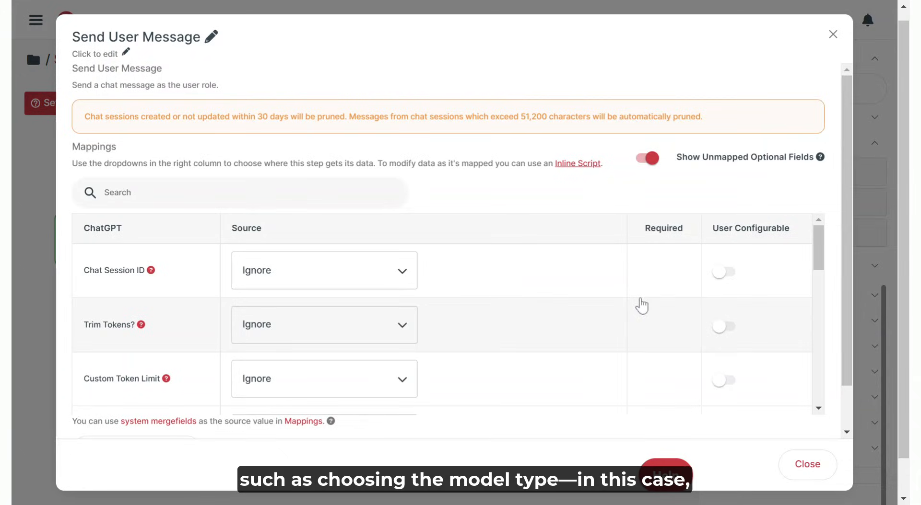
Step: Set model gpt-4o and prompt 'Based on the following database' with knowledge base data and Event Text
scroll("down", 3)
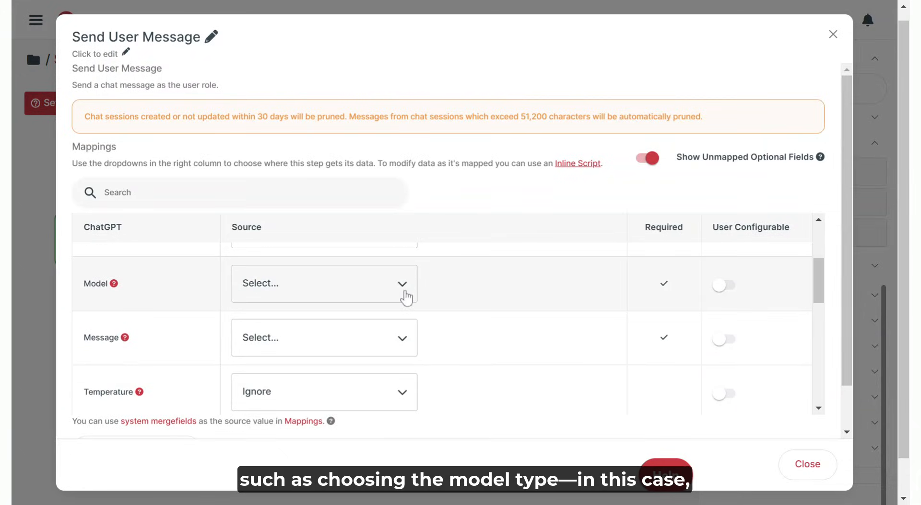
left_click(324, 284)
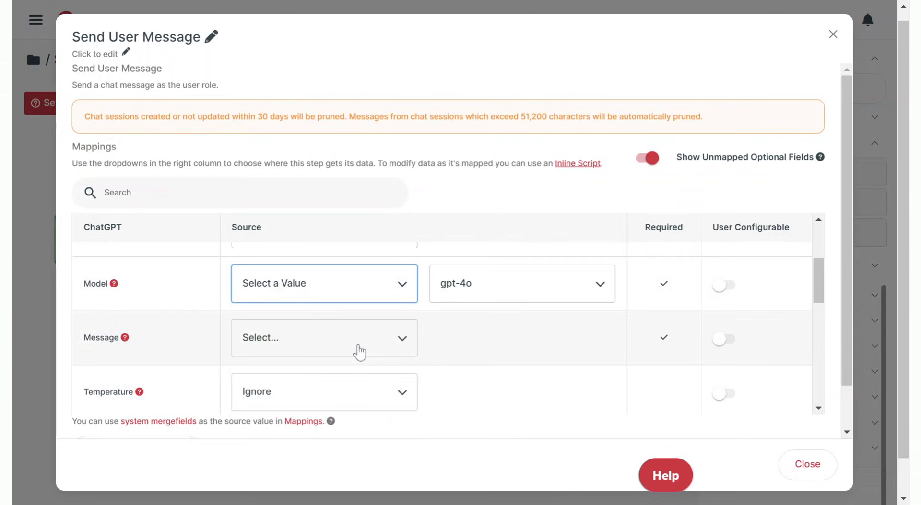
left_click(519, 283)
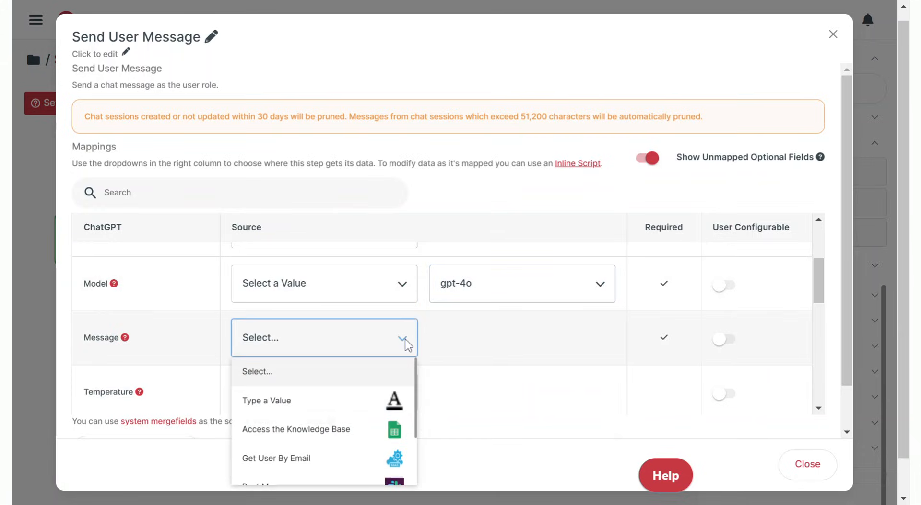
left_click(266, 401)
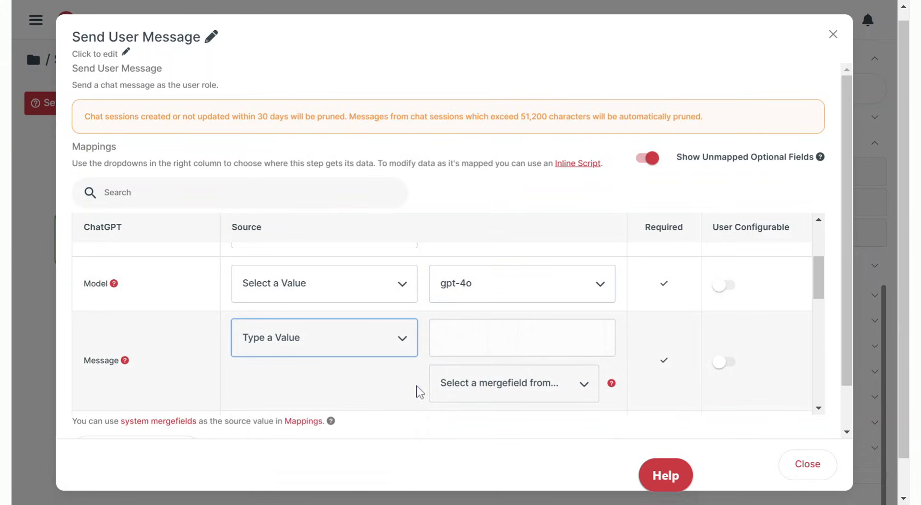
type("Based on the following database:")
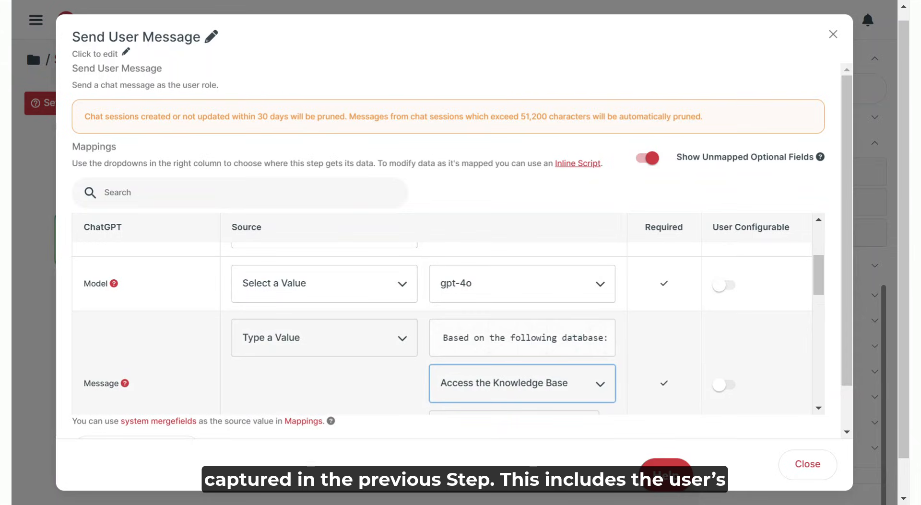
left_click(520, 383)
type("text")
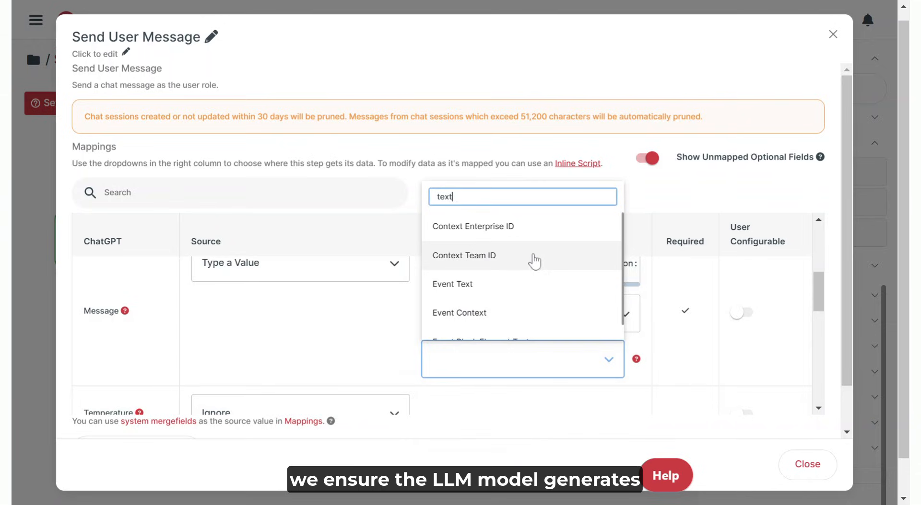
left_click(453, 284)
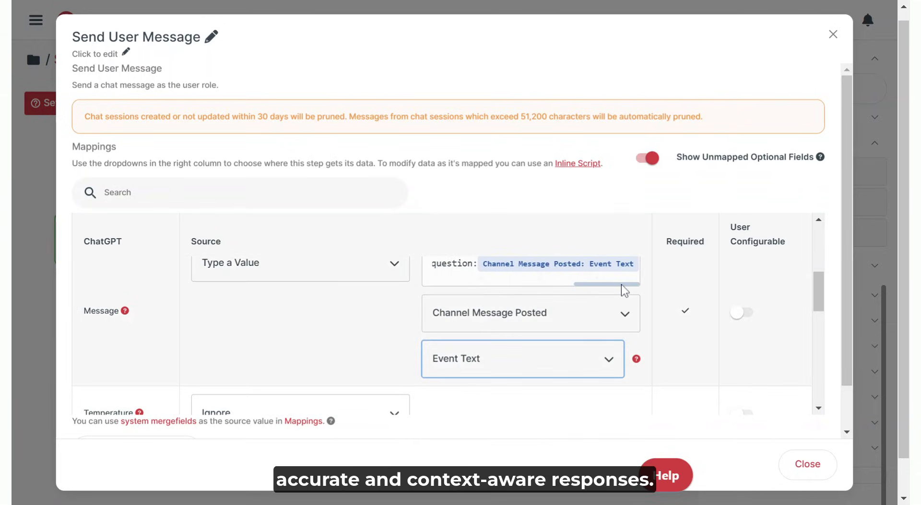
left_click(807, 464)
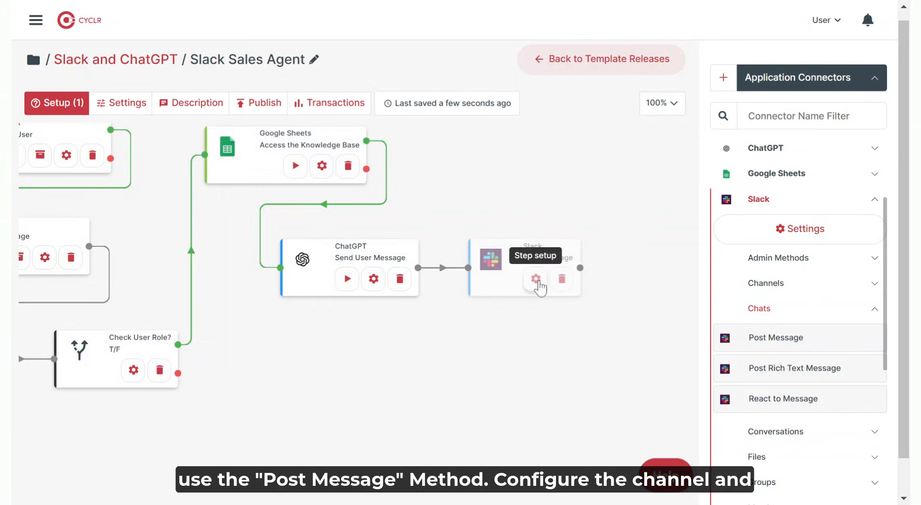
Step: Post to the triggering message's Event Channel, with ChatGPT's Choice Message Content as text
left_click(535, 278)
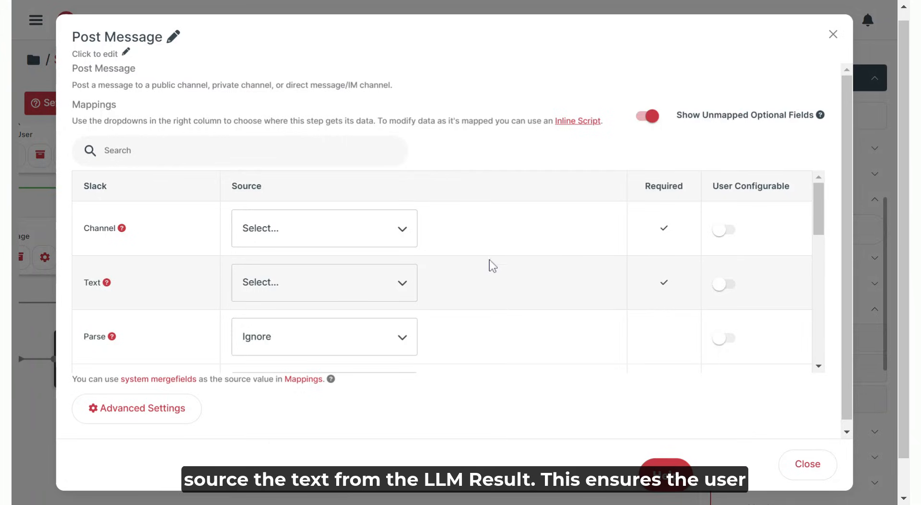
left_click(324, 228)
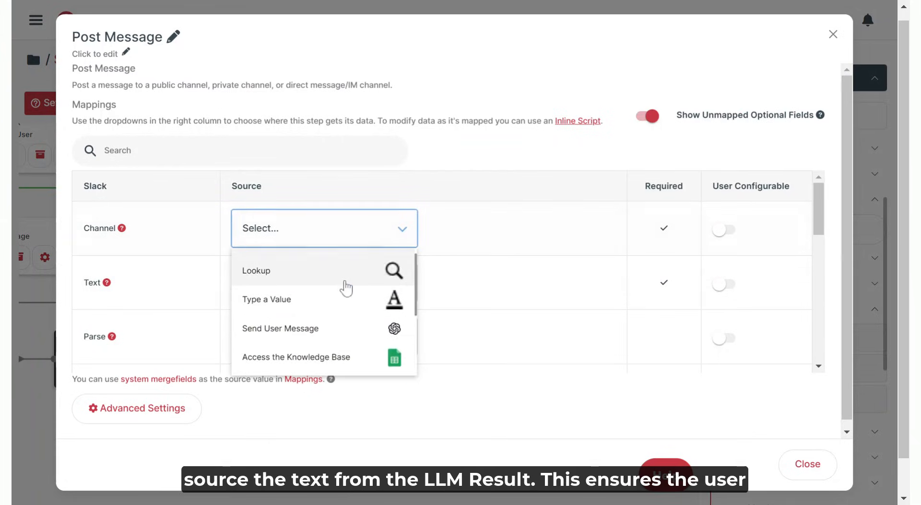
scroll("down", 3)
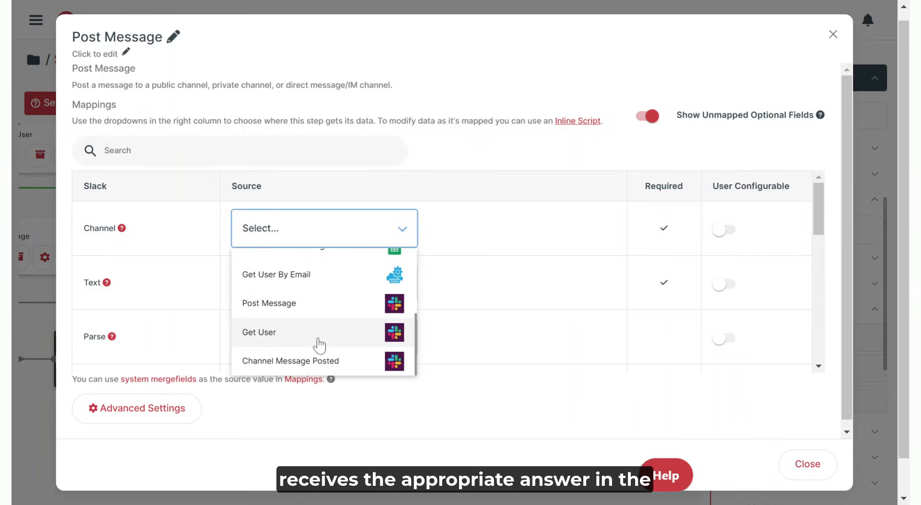
left_click(289, 361)
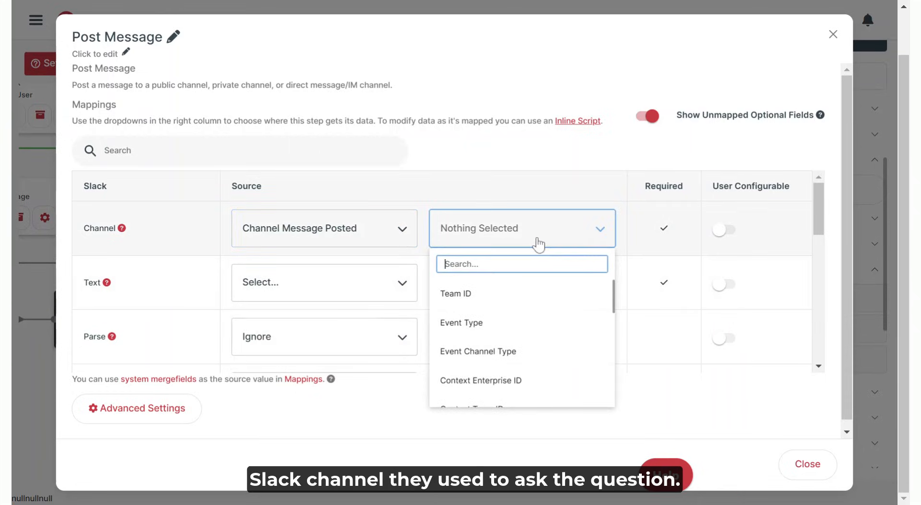
type("chann")
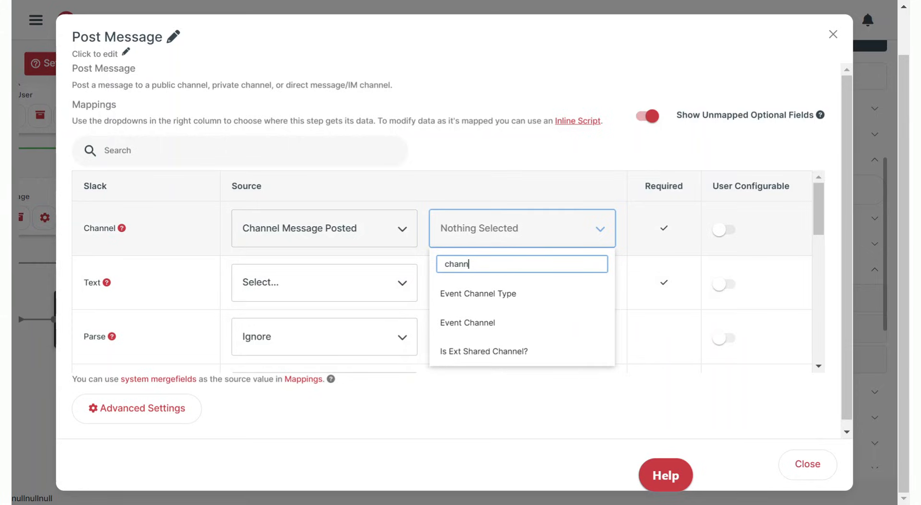
left_click(467, 323)
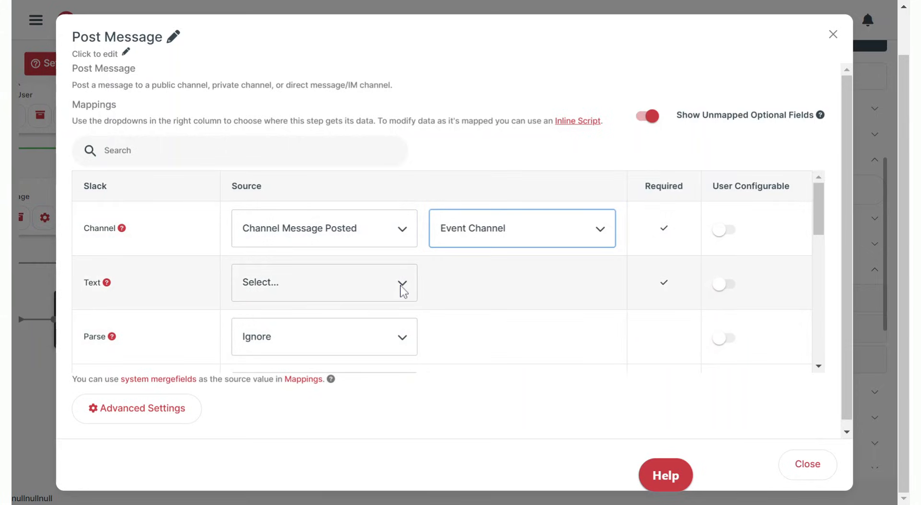
left_click(323, 282)
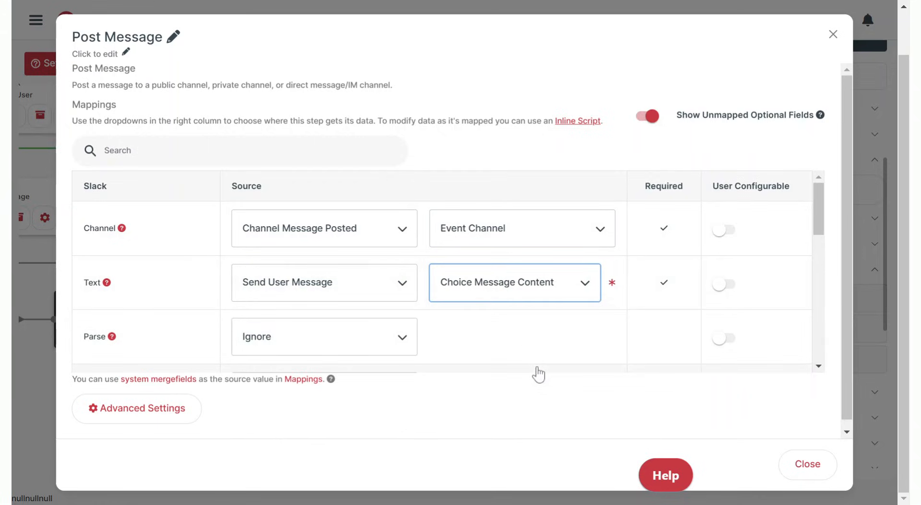
left_click(807, 464)
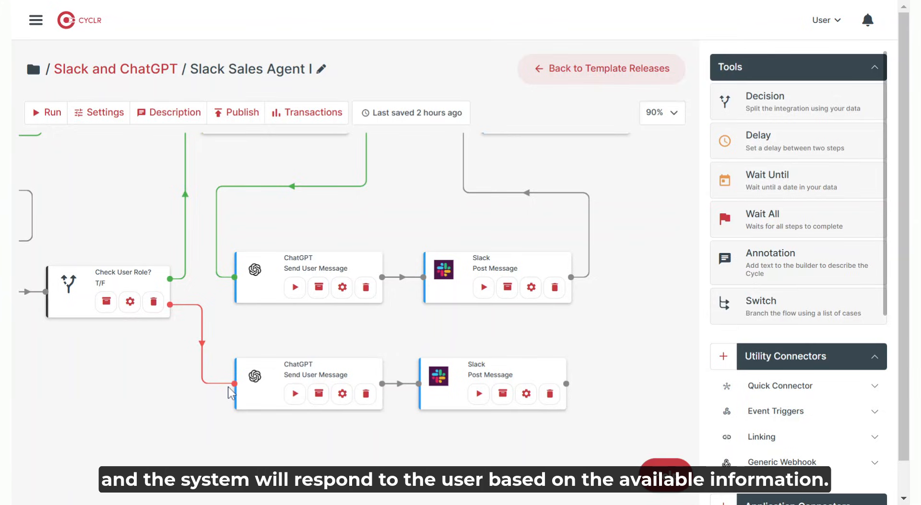
mouse_move(320, 233)
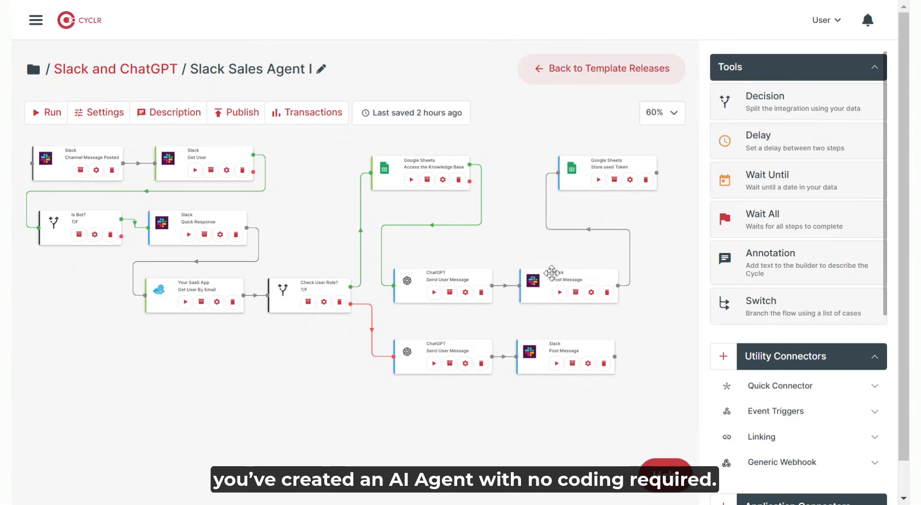
mouse_move(703, 442)
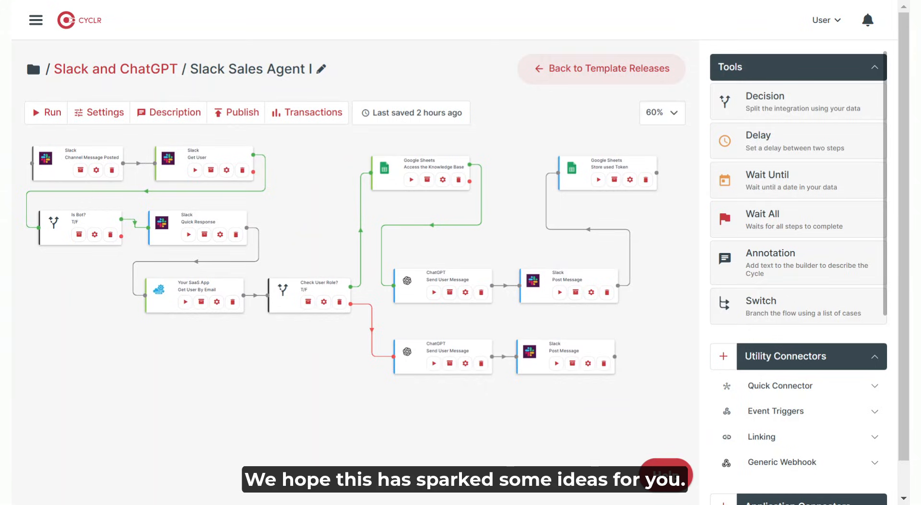
mouse_move(698, 442)
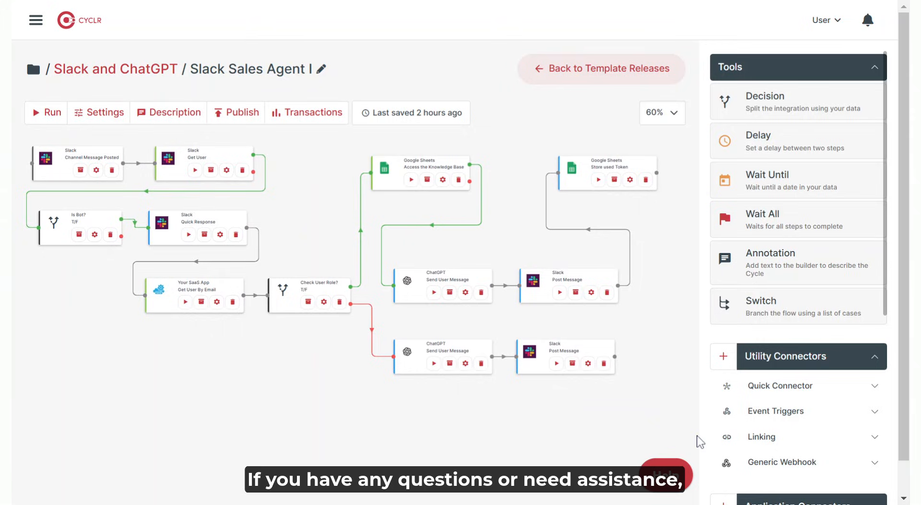